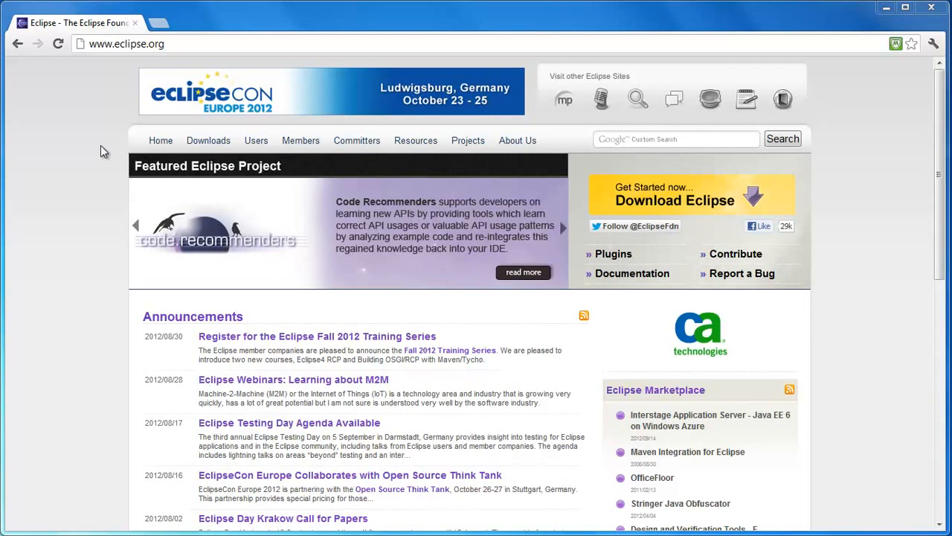
mouse_move(101, 145)
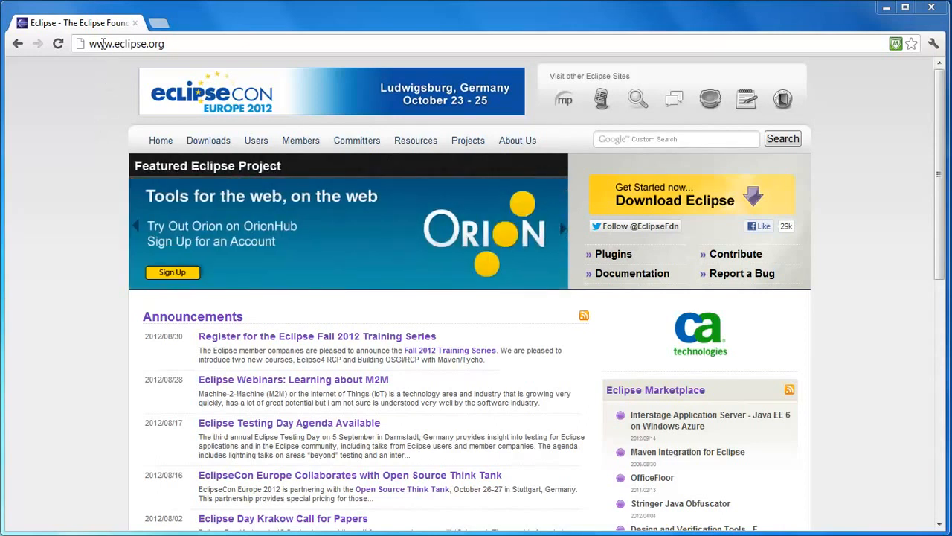
mouse_move(179, 46)
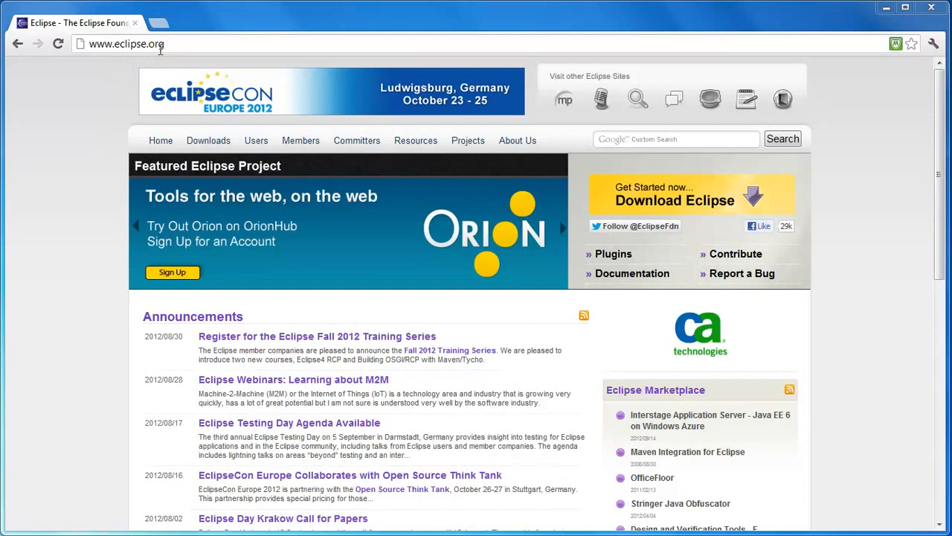
mouse_move(208, 141)
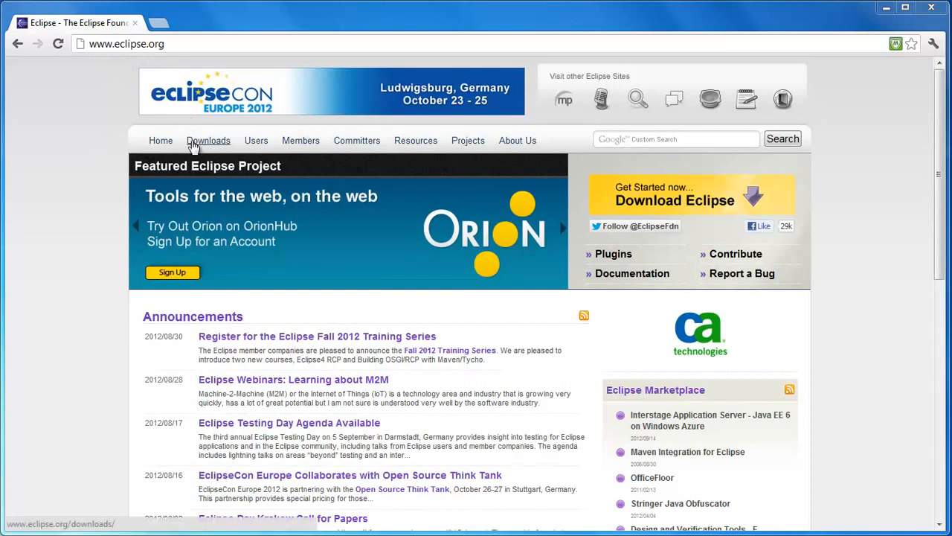
- Show the Juno package list for Mac OS X, then switch it back to Windows
left_click(208, 140)
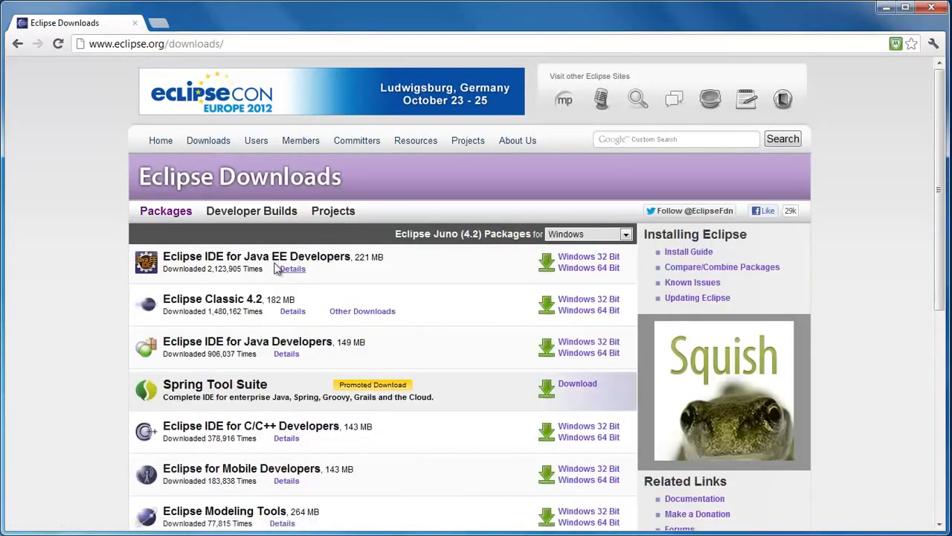
mouse_move(230, 262)
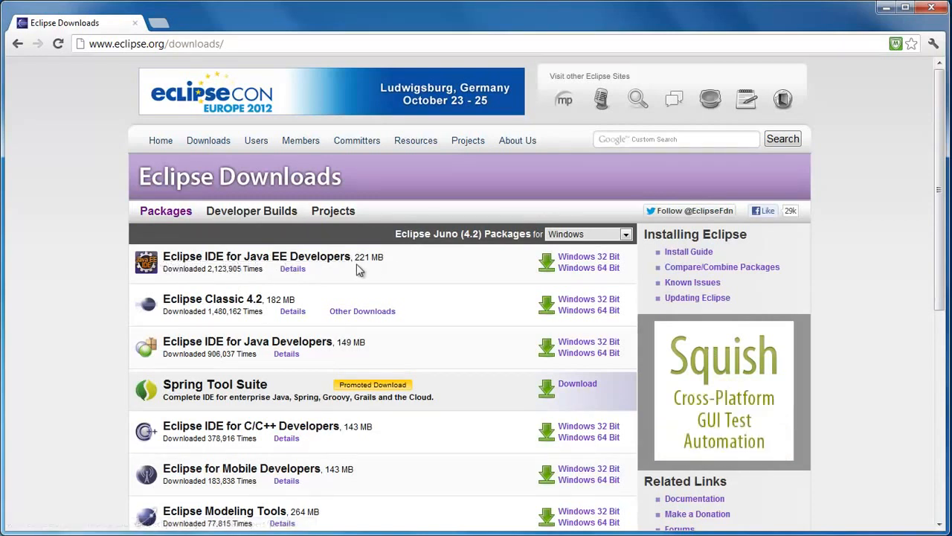
mouse_move(366, 280)
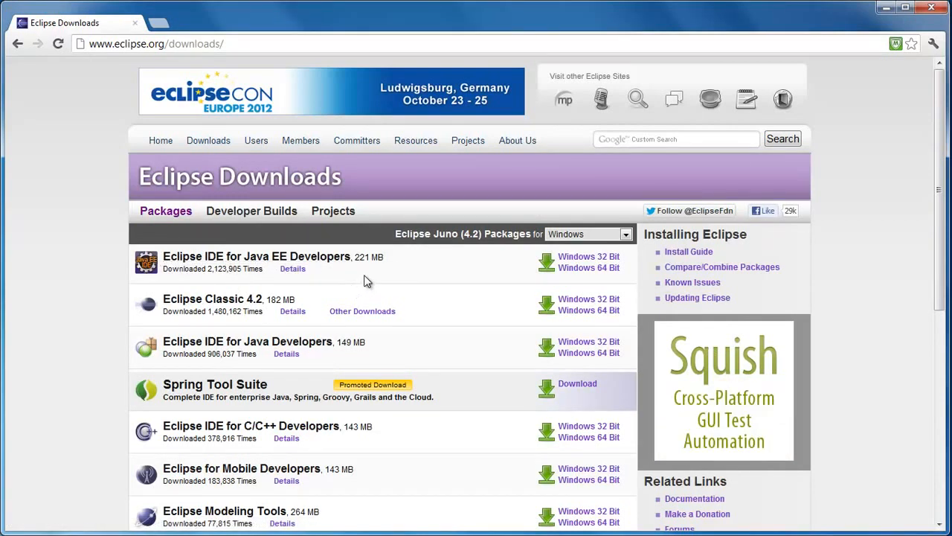
mouse_move(589, 256)
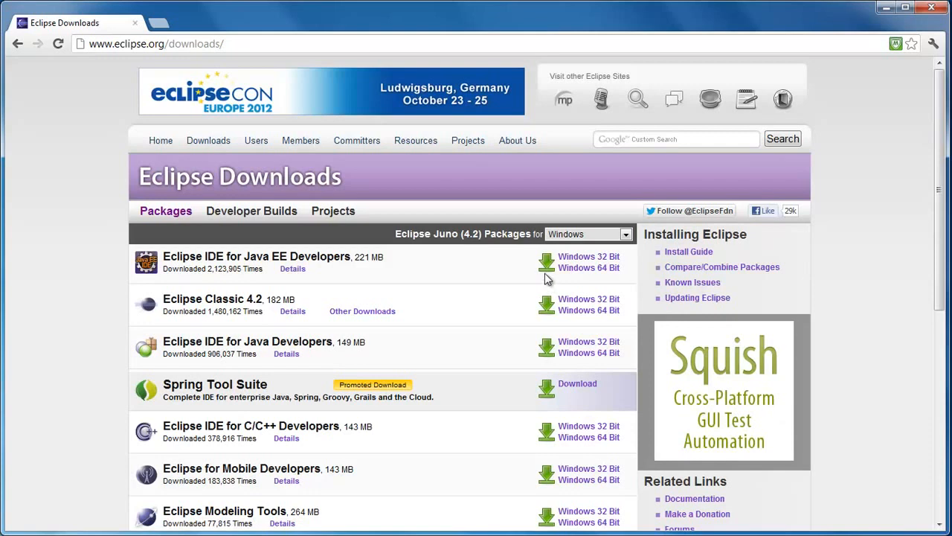
mouse_move(485, 281)
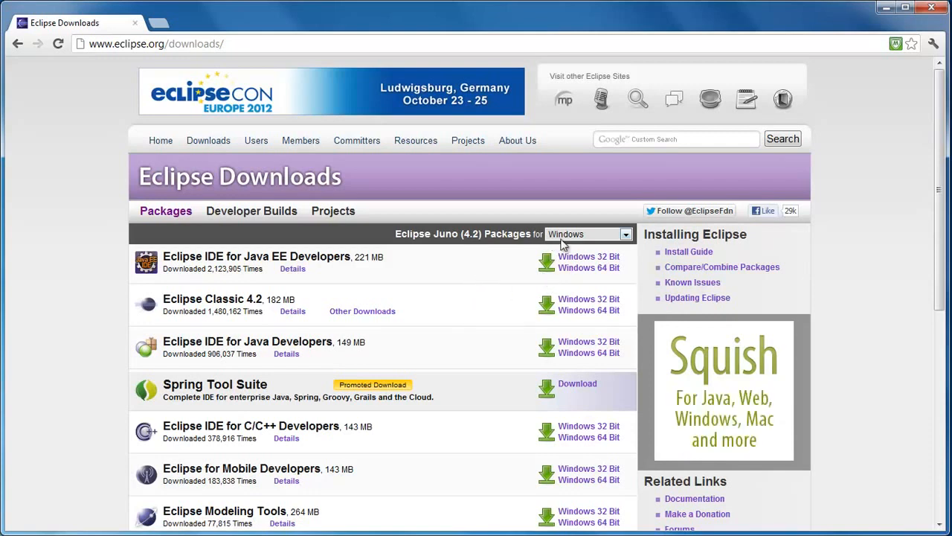
mouse_move(592, 262)
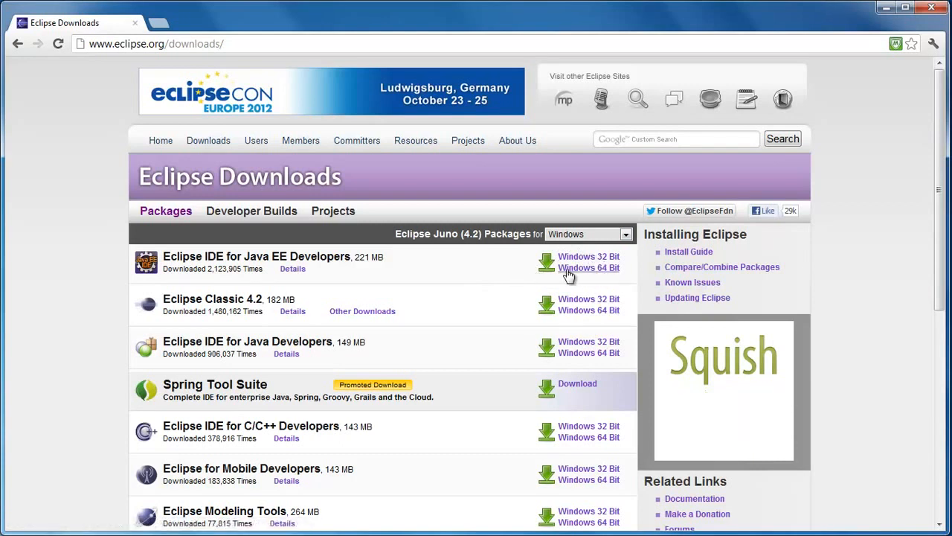
left_click(625, 233)
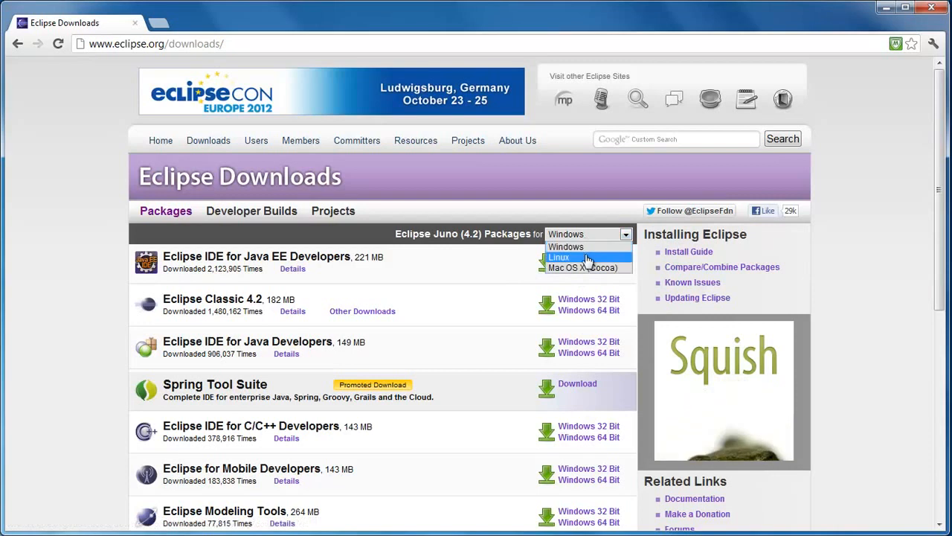
left_click(559, 256)
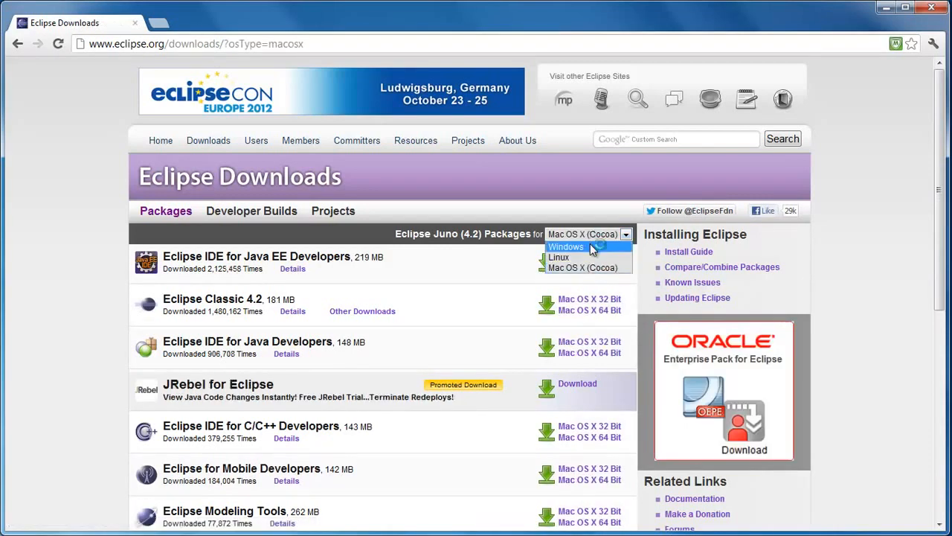
left_click(565, 247)
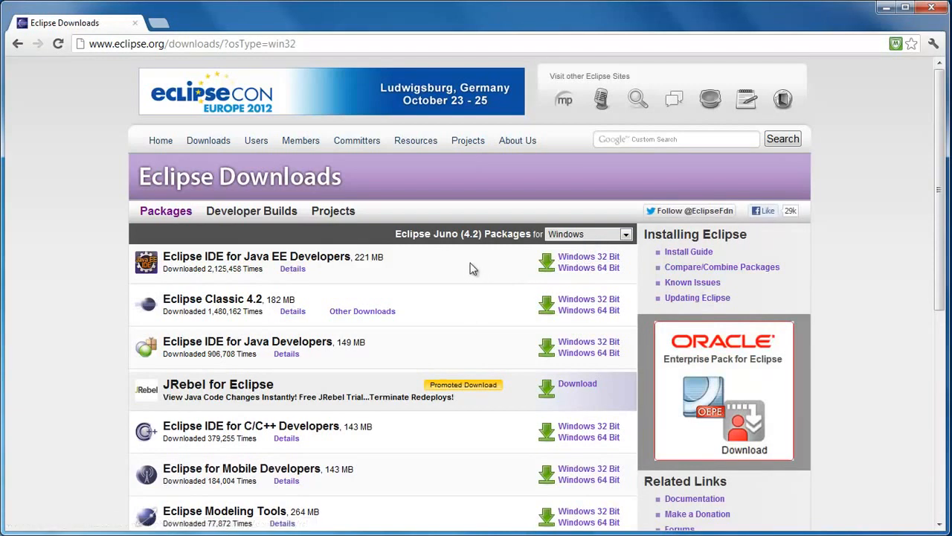
mouse_move(461, 275)
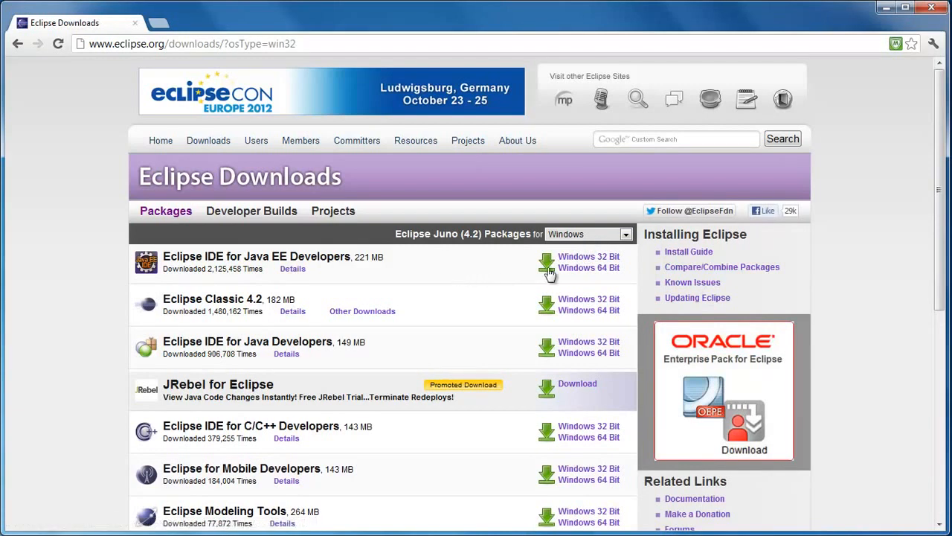
mouse_move(589, 260)
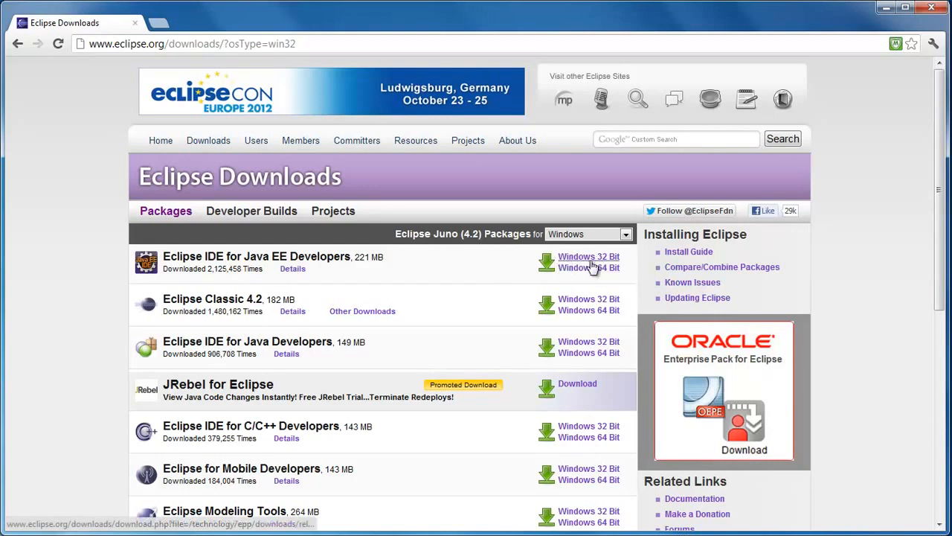
- Start the Eclipse IDE for Java EE Developers Windows 32-bit download and scroll the mirror list
left_click(587, 256)
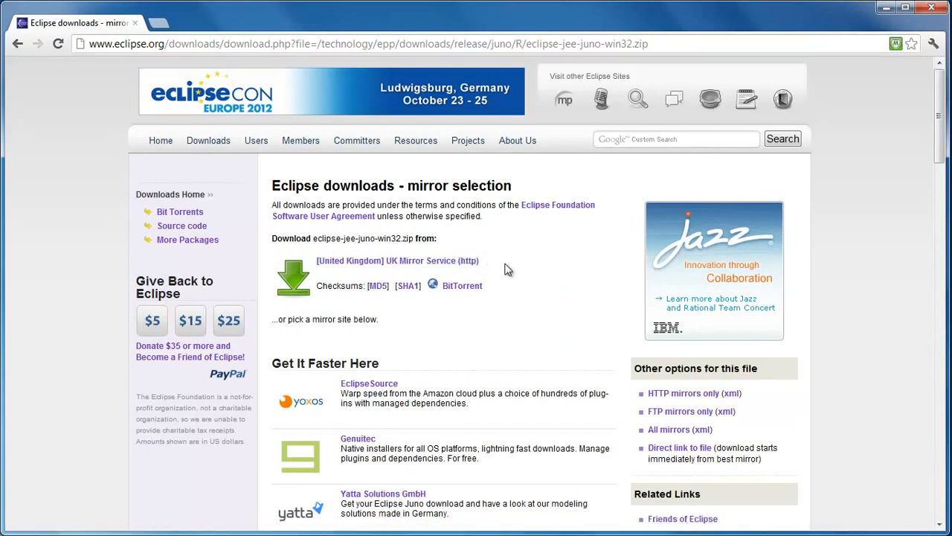
mouse_move(363, 274)
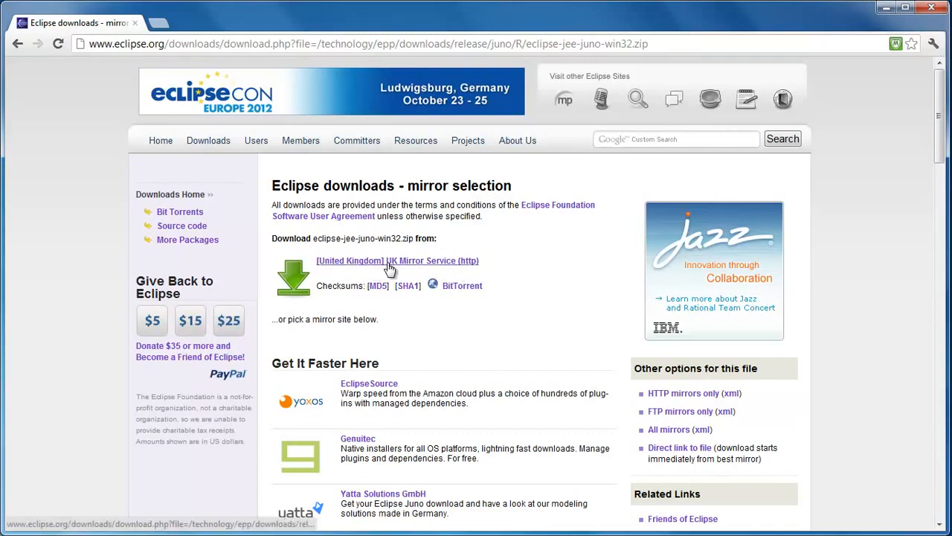
scroll("down", 3)
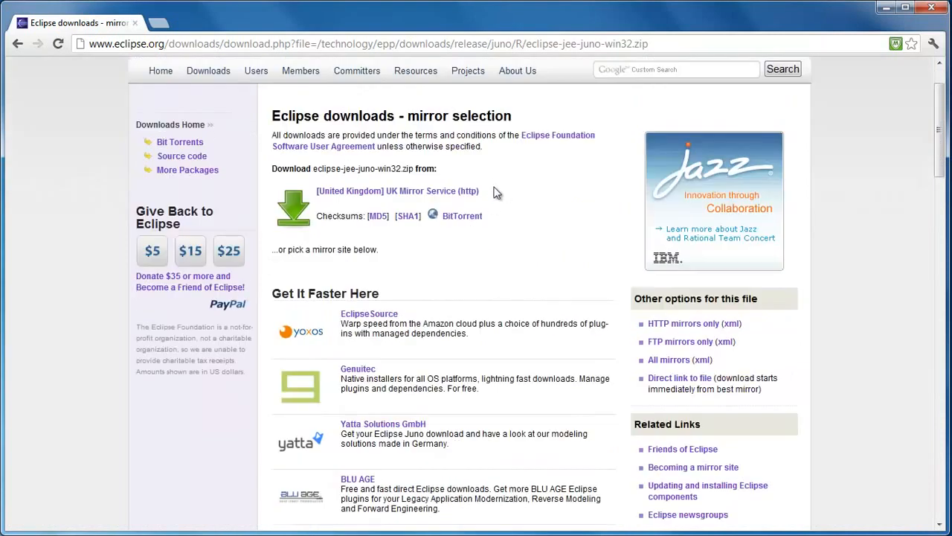
scroll("down", 3)
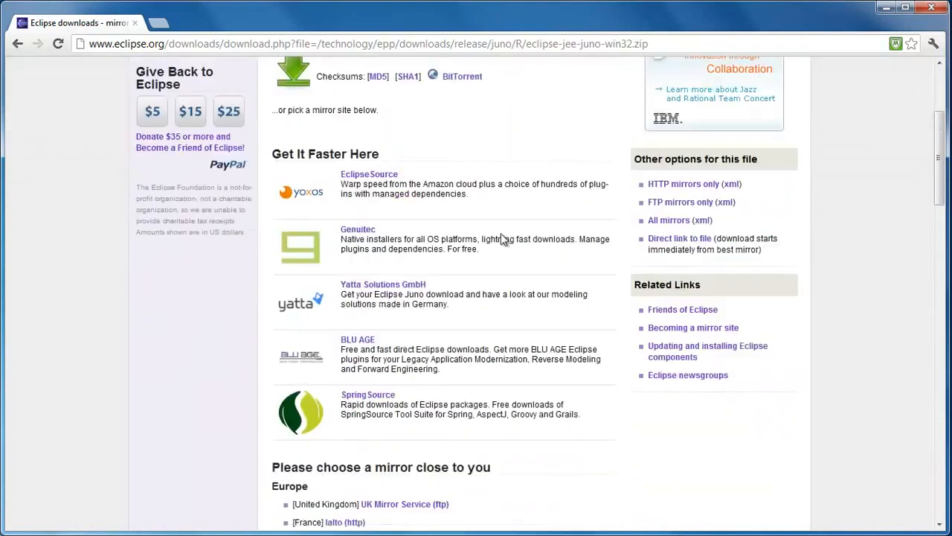
scroll("down", 3)
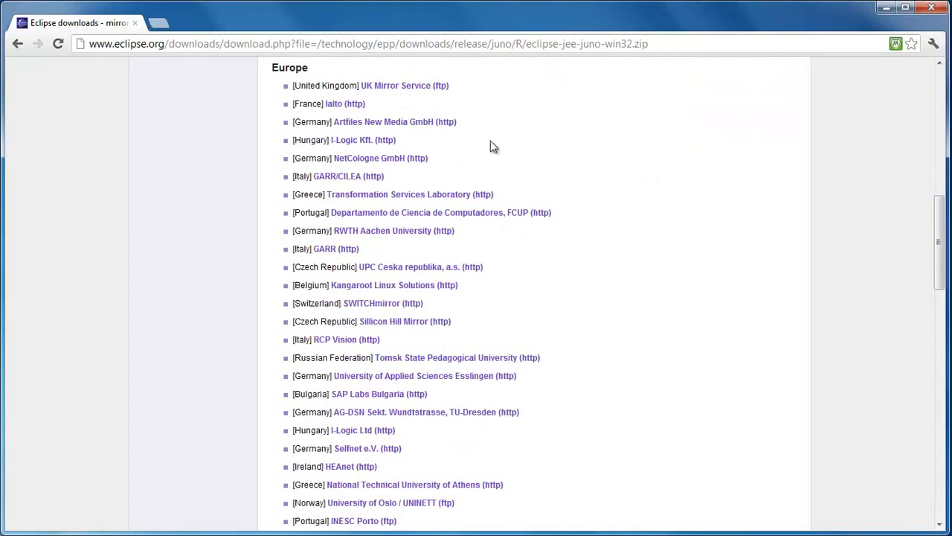
scroll("down", 3)
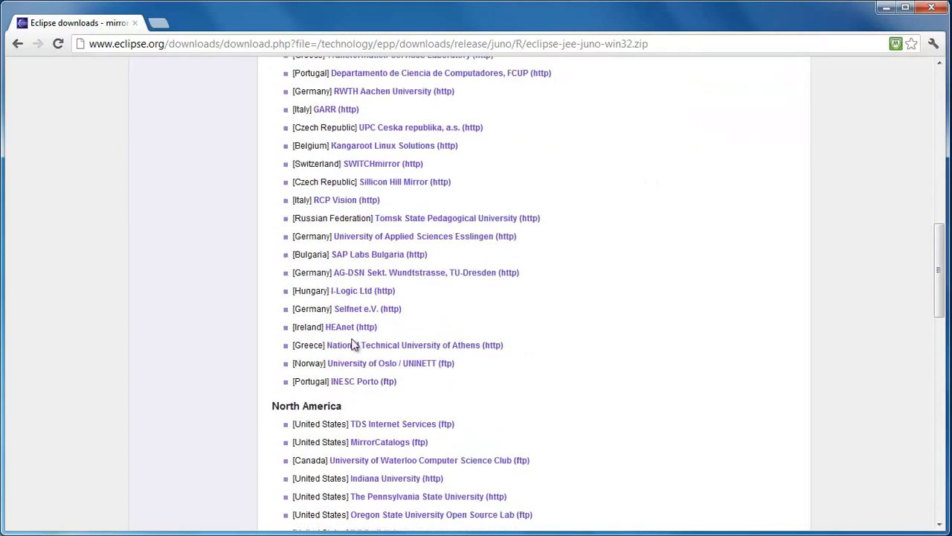
scroll("down", 3)
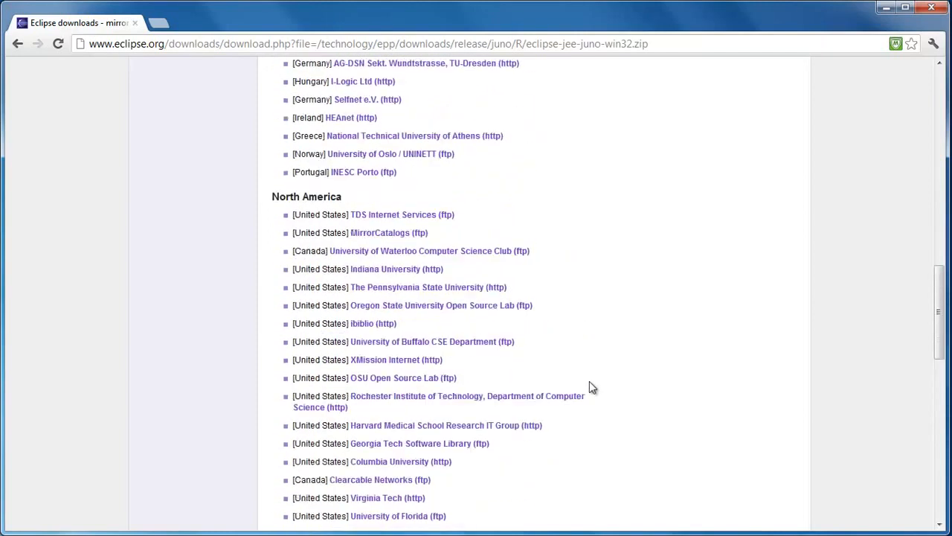
scroll("up", 3)
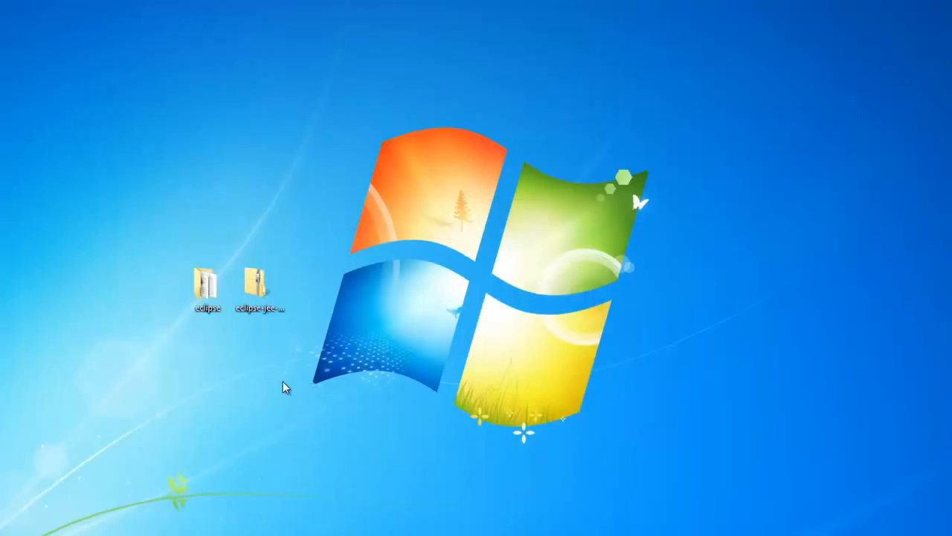
- Extract the Eclipse Juno zip into C:\Users\Tutorials\Desktop\eclipse
left_click(259, 286)
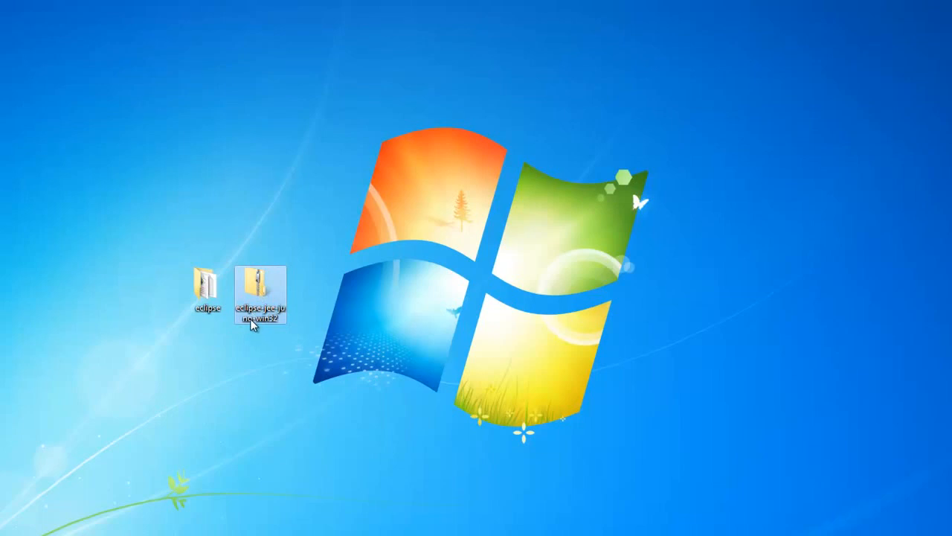
mouse_move(316, 322)
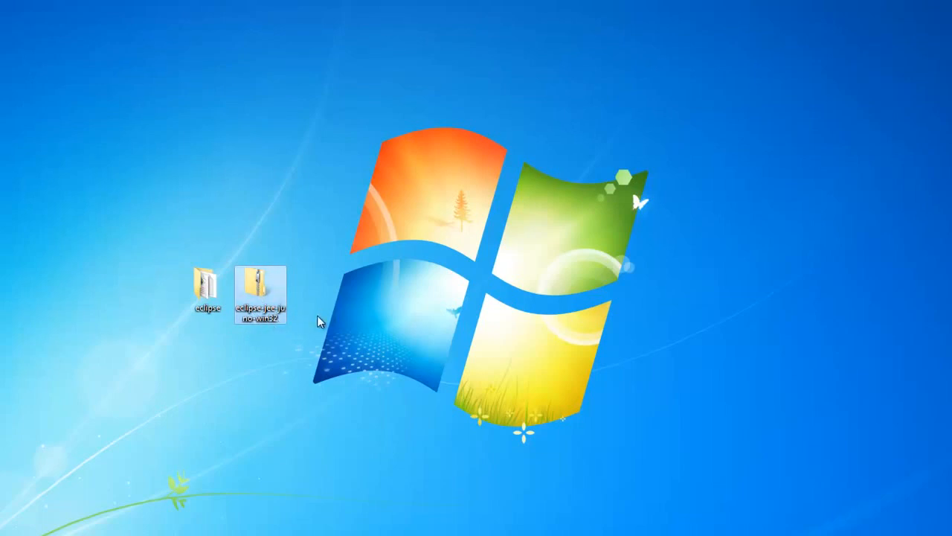
right_click(259, 282)
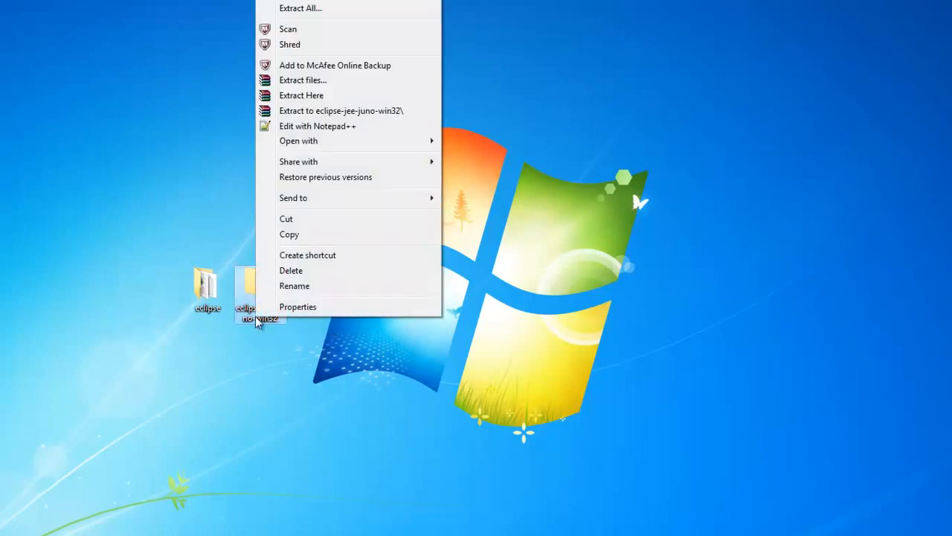
mouse_move(357, 18)
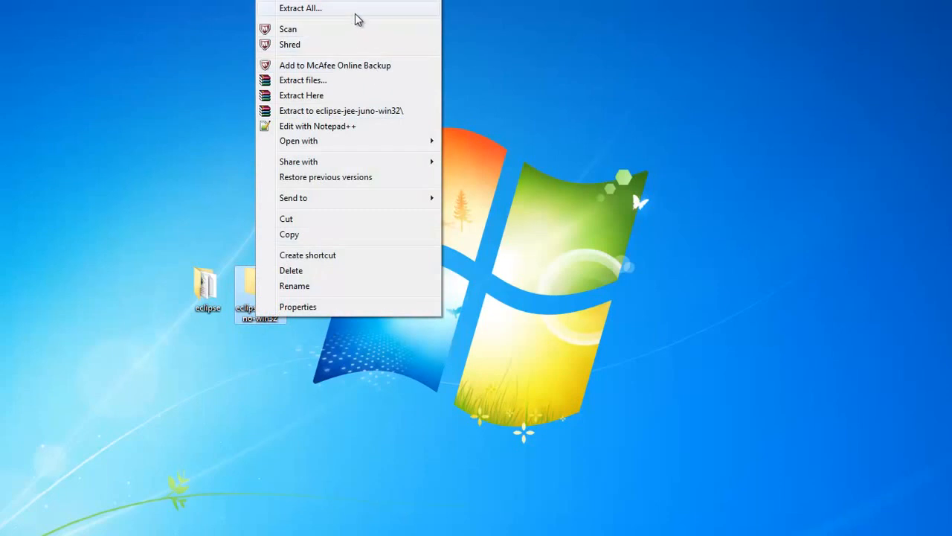
left_click(302, 9)
type("C:\\Users\\Tutorials\\Desktop\\eclipse")
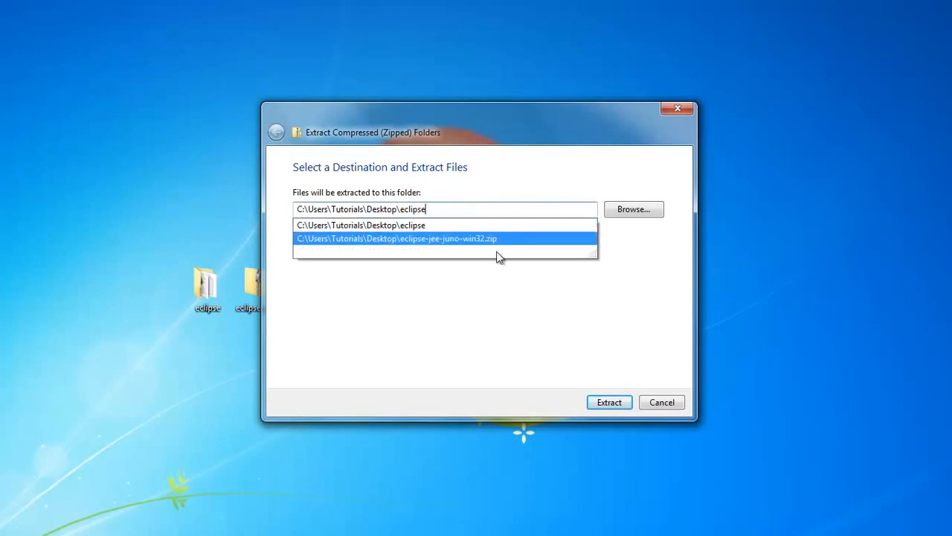
left_click(610, 401)
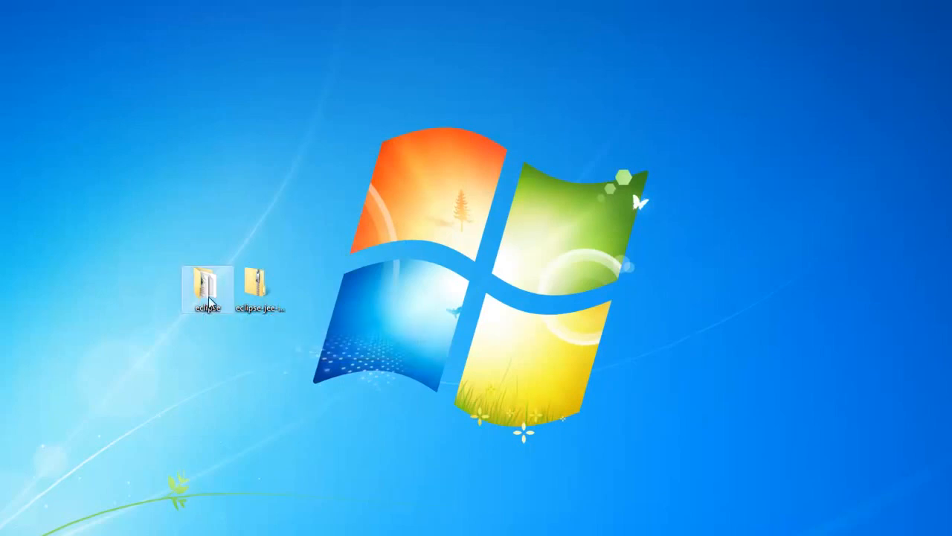
- Show the extracted eclipse folder's 13 items with the eclipse application selected
double_click(202, 286)
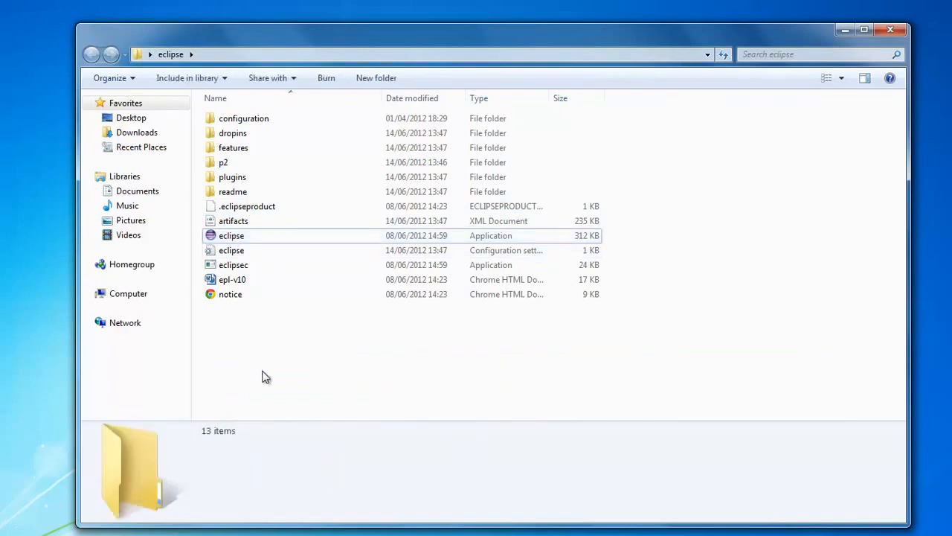
mouse_move(812, 34)
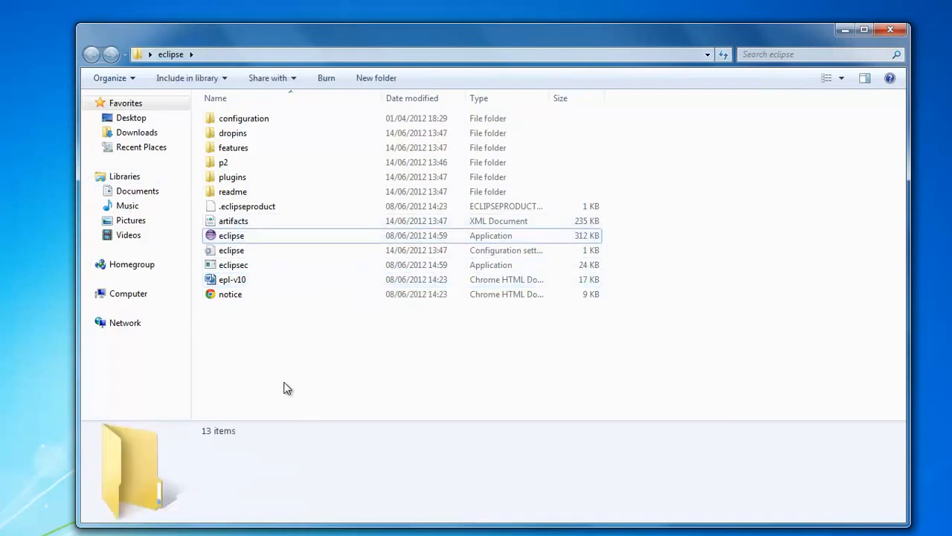
mouse_move(218, 417)
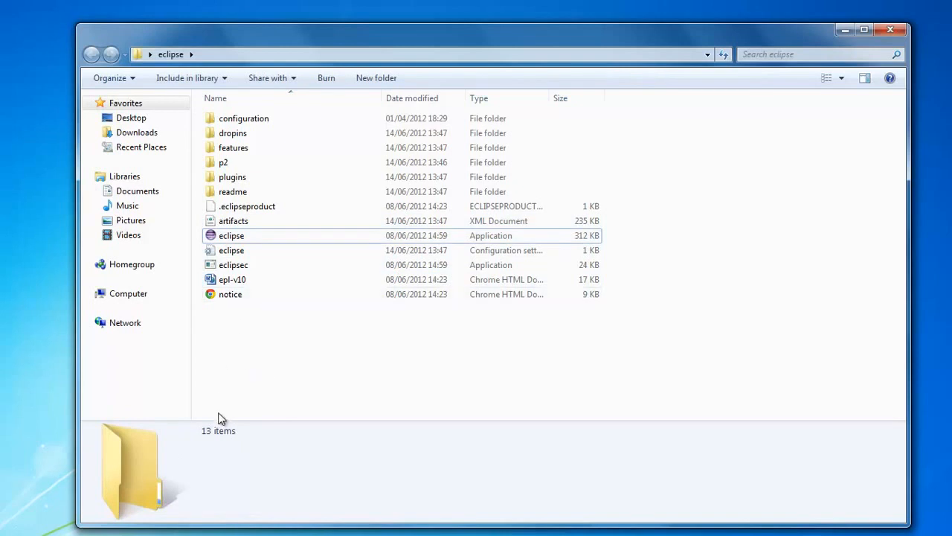
left_click(233, 235)
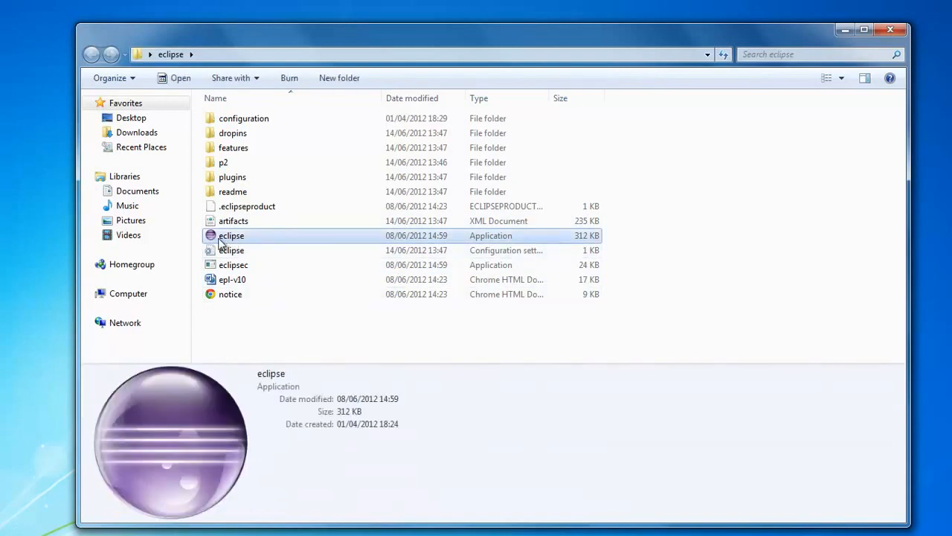
mouse_move(158, 461)
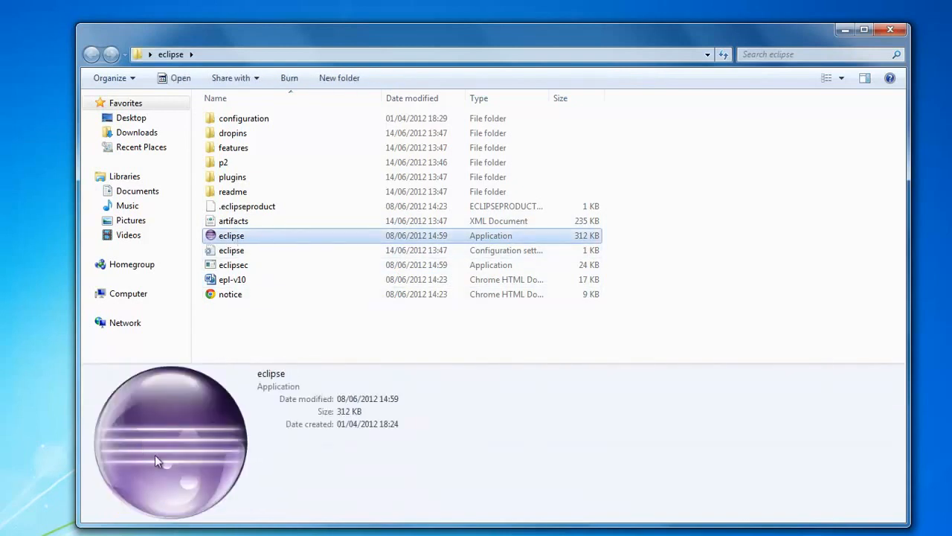
mouse_move(198, 524)
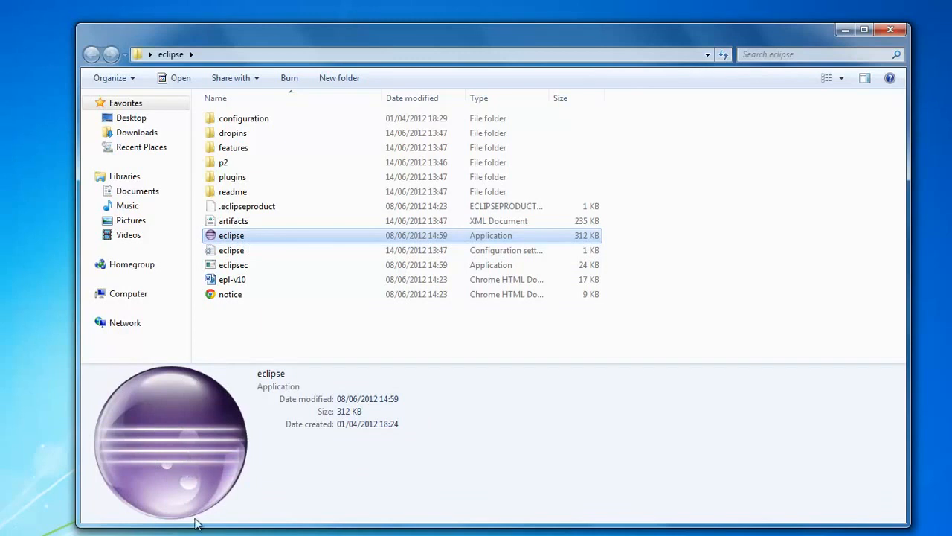
mouse_move(229, 492)
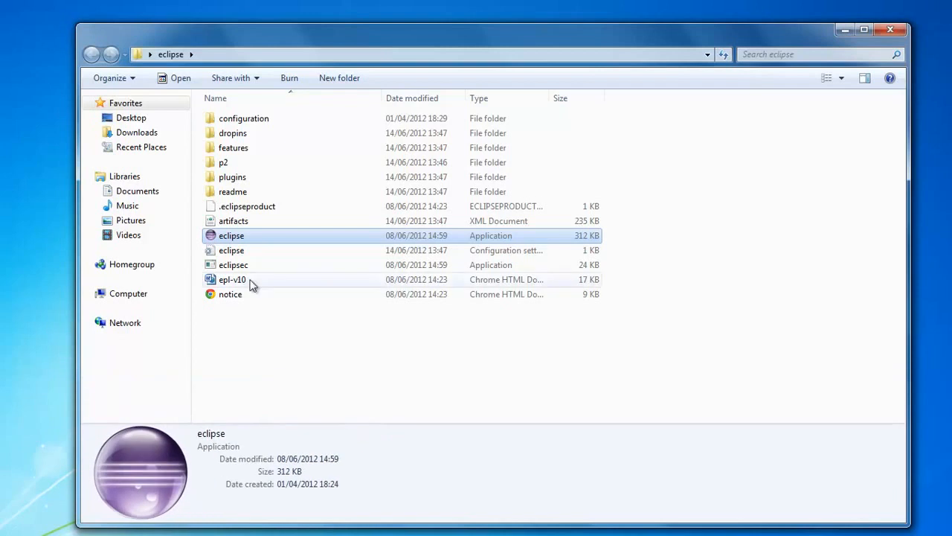
- Start eclipse.exe and accept C:\Users\Tutorials\Desktop\workspace as the workspace
double_click(232, 235)
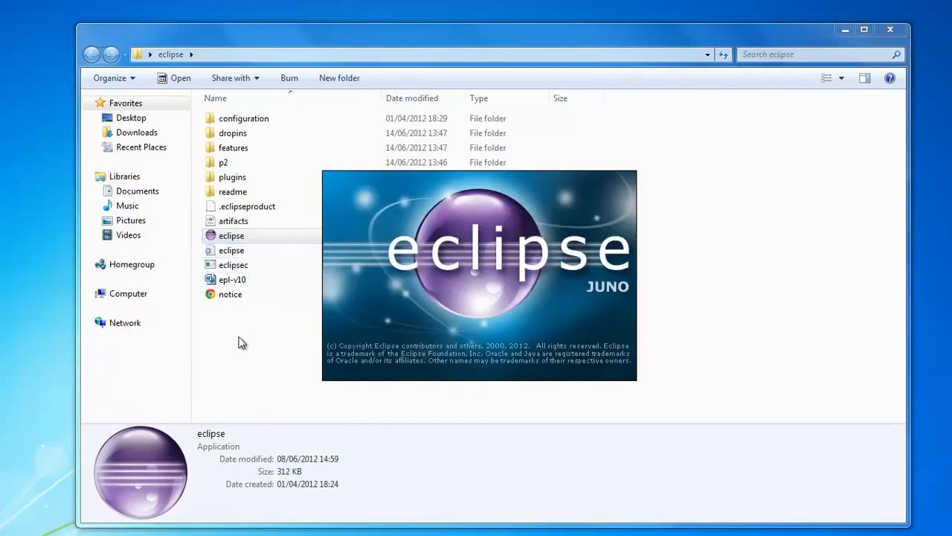
double_click(232, 235)
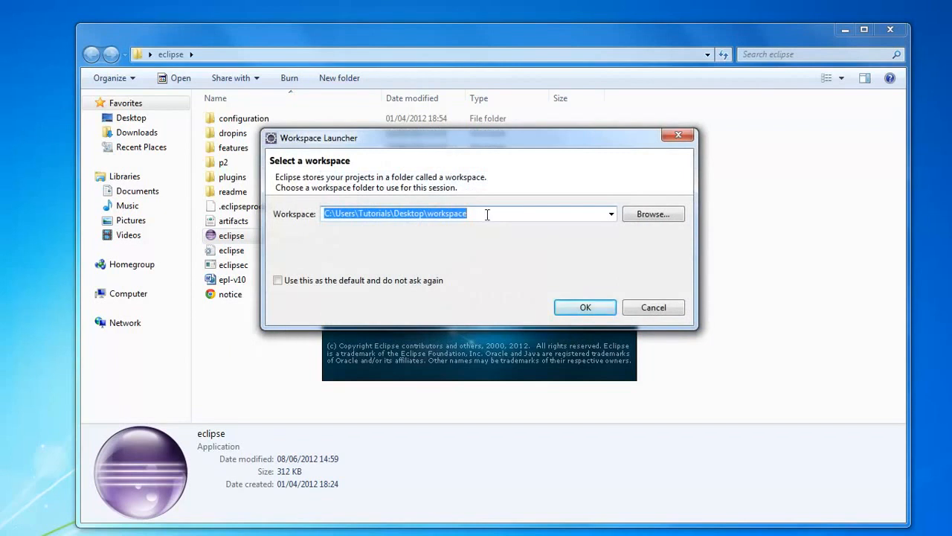
mouse_move(449, 220)
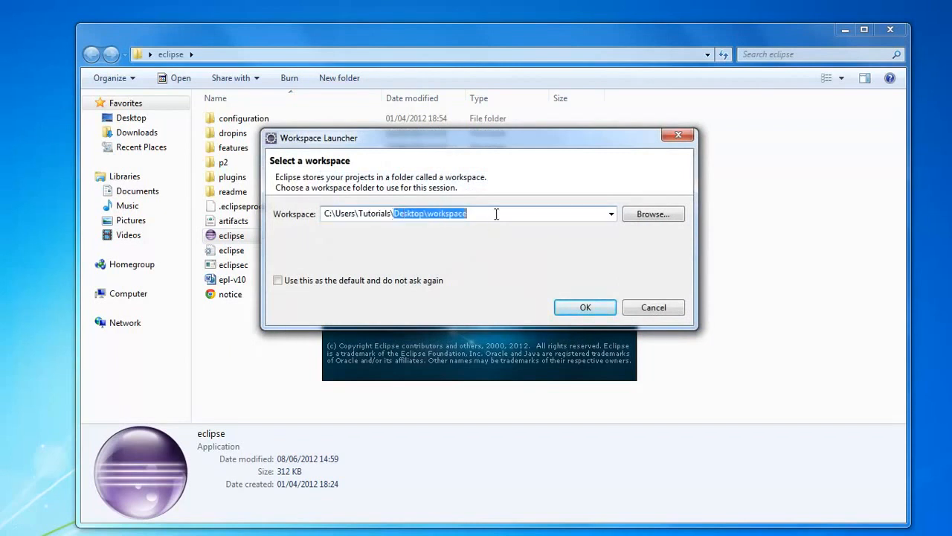
left_click(497, 214)
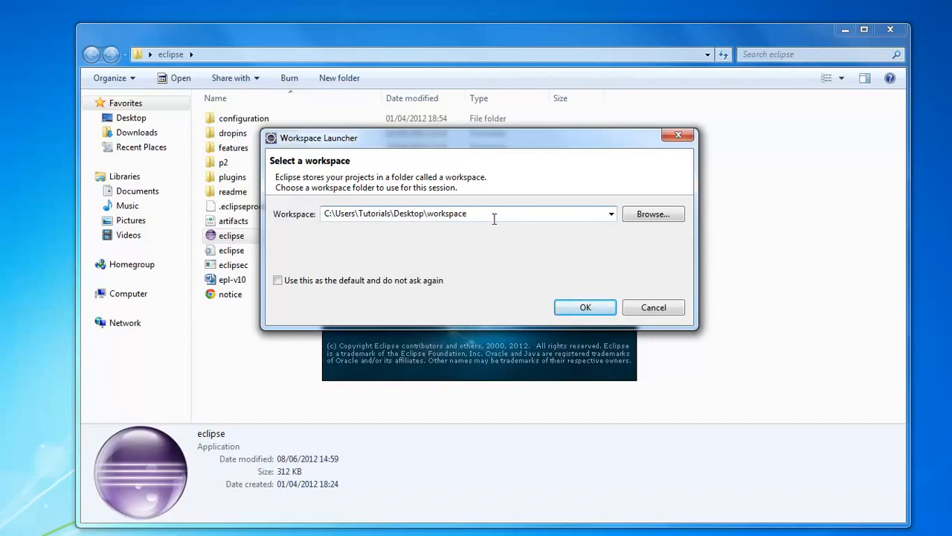
mouse_move(502, 213)
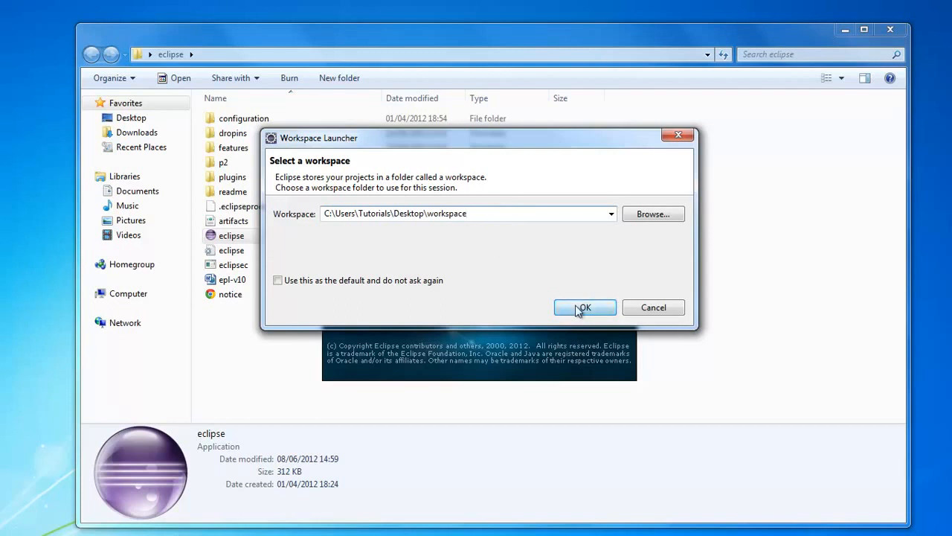
left_click(584, 307)
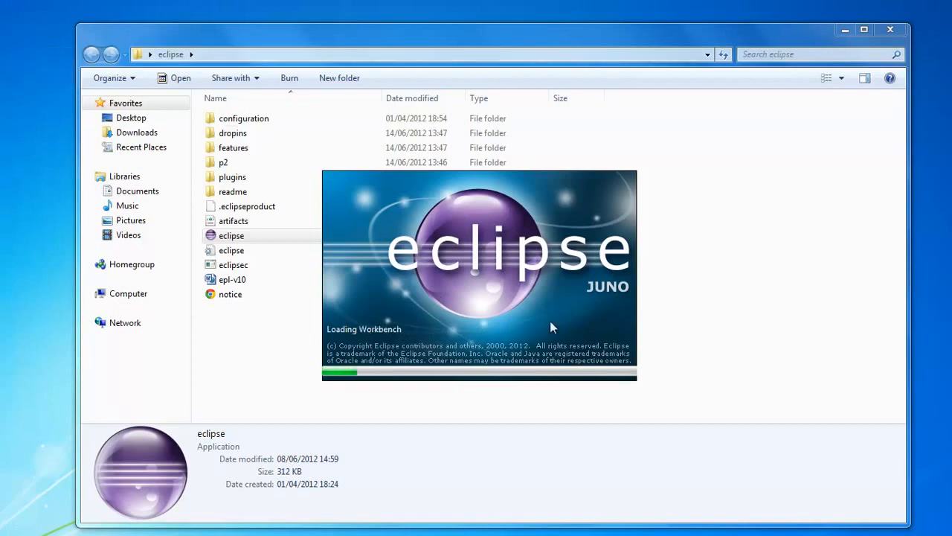
mouse_move(556, 449)
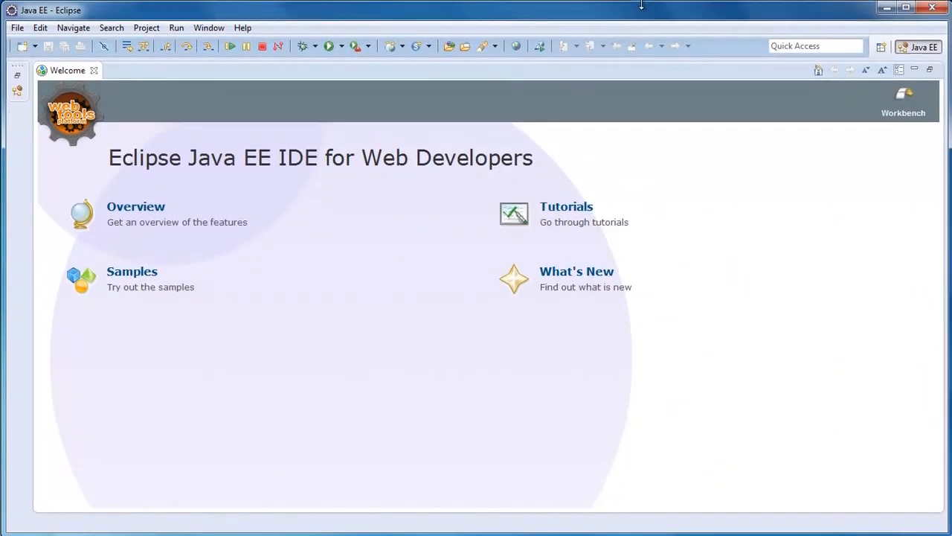
mouse_move(103, 195)
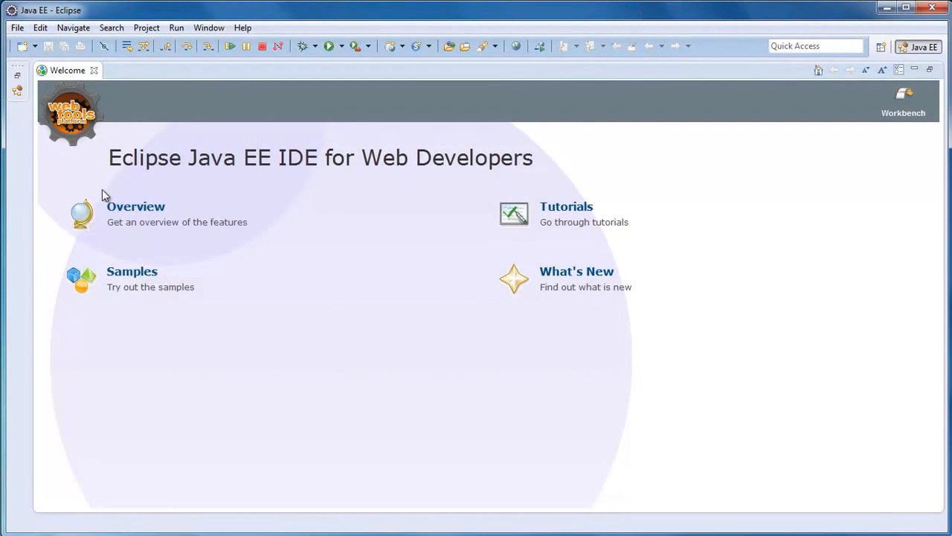
mouse_move(110, 158)
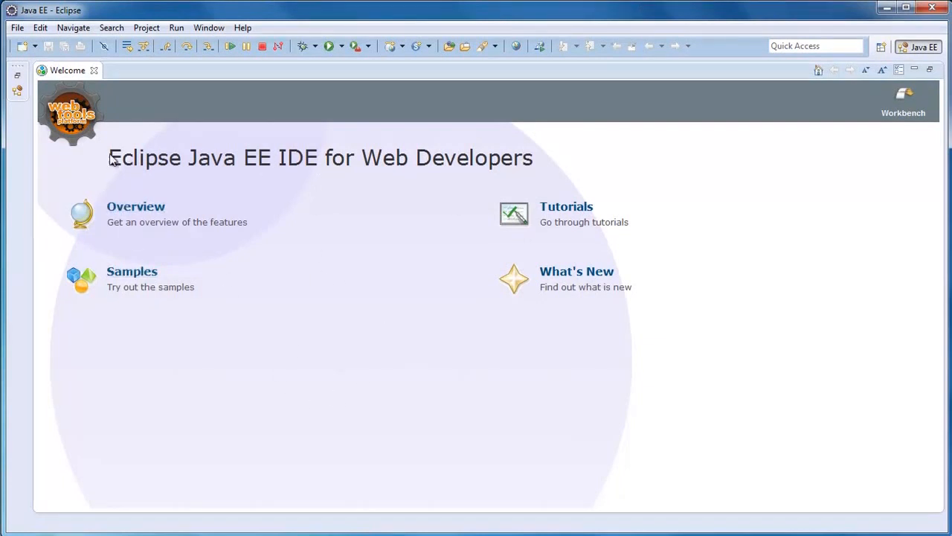
- Close the Welcome page to reveal the Java EE workbench
left_click_drag(107, 158, 280, 158)
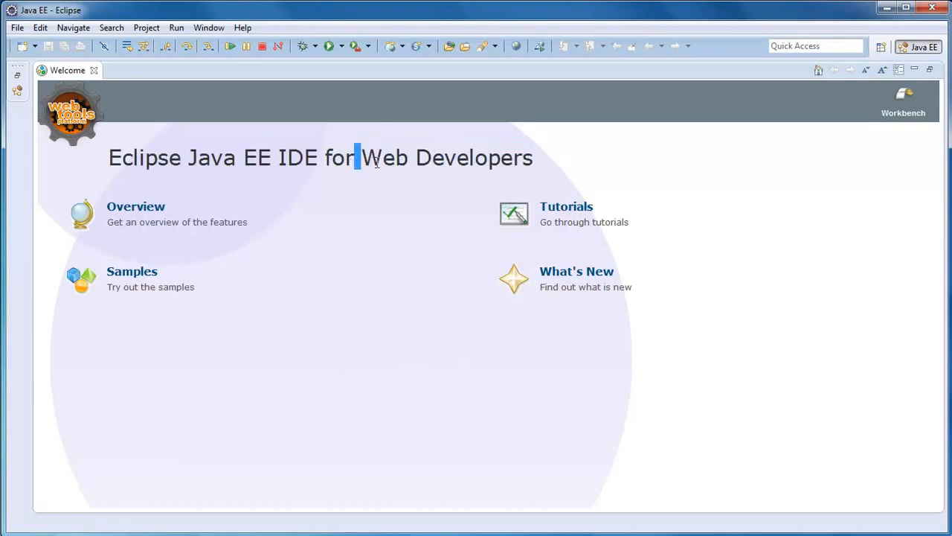
double_click(386, 158)
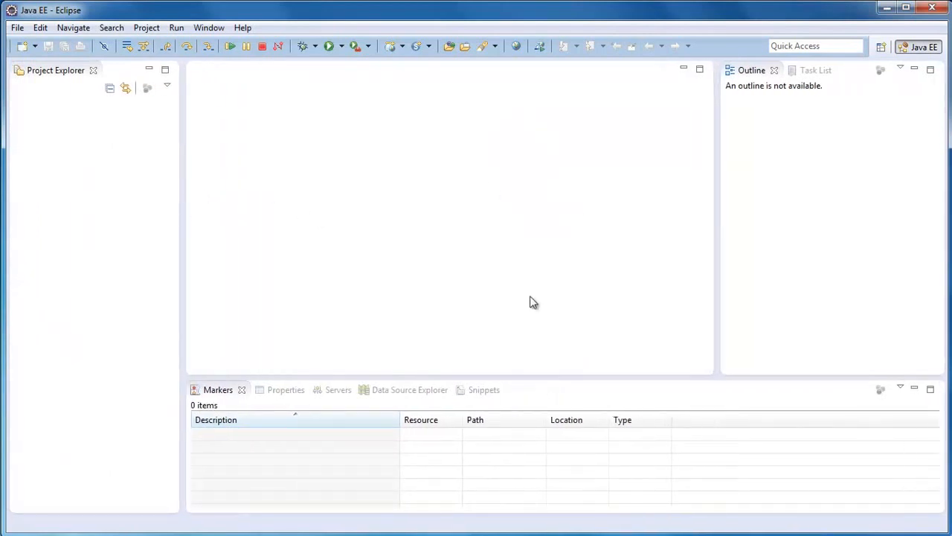
mouse_move(755, 246)
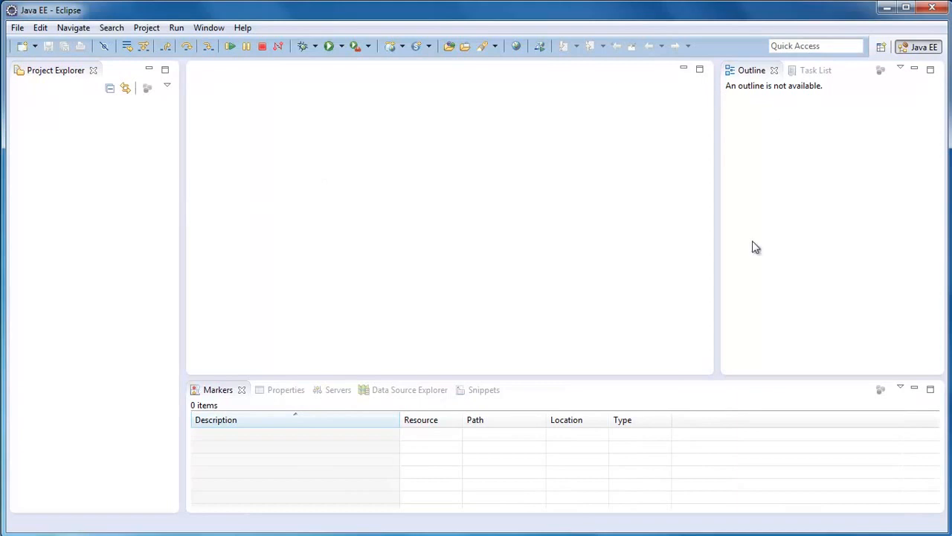
mouse_move(431, 253)
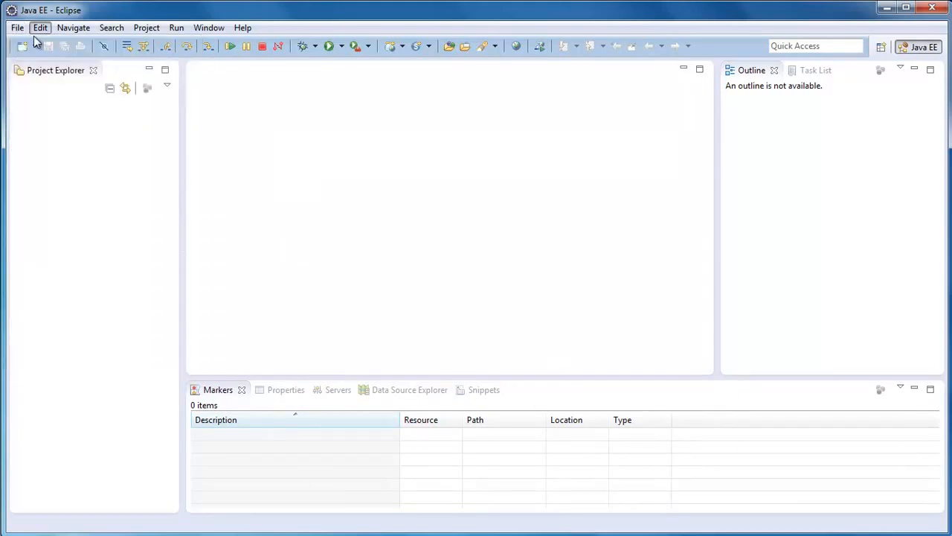
- Start the New Project wizard and choose Java Project, reaching its settings page
left_click(12, 27)
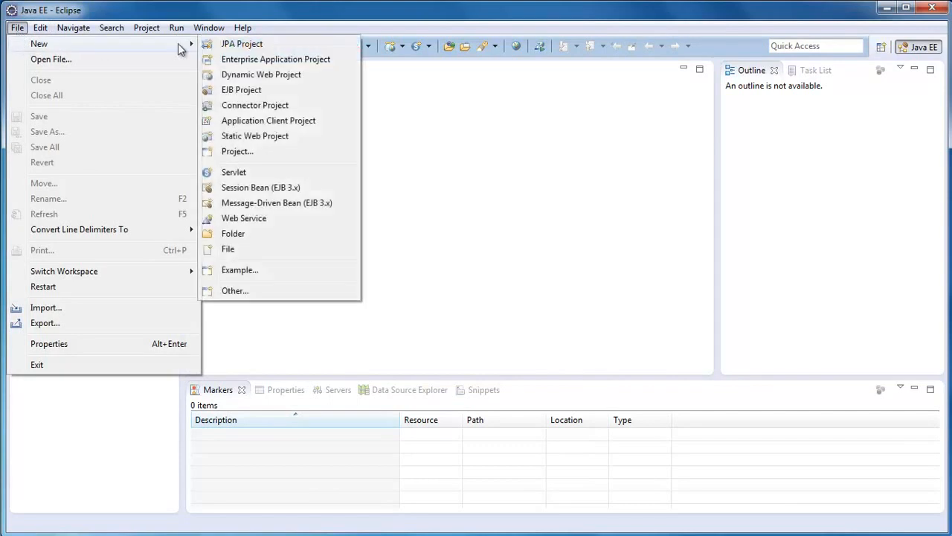
left_click(238, 151)
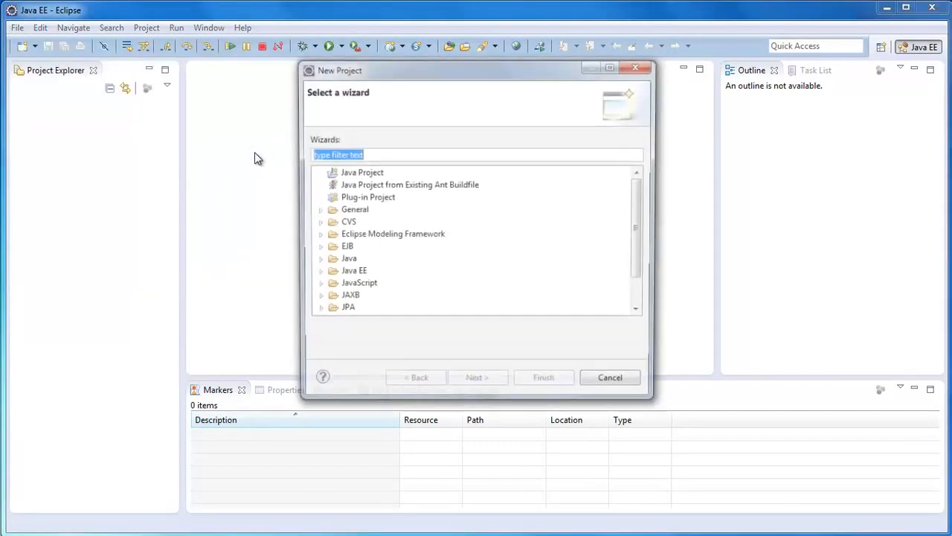
left_click(360, 172)
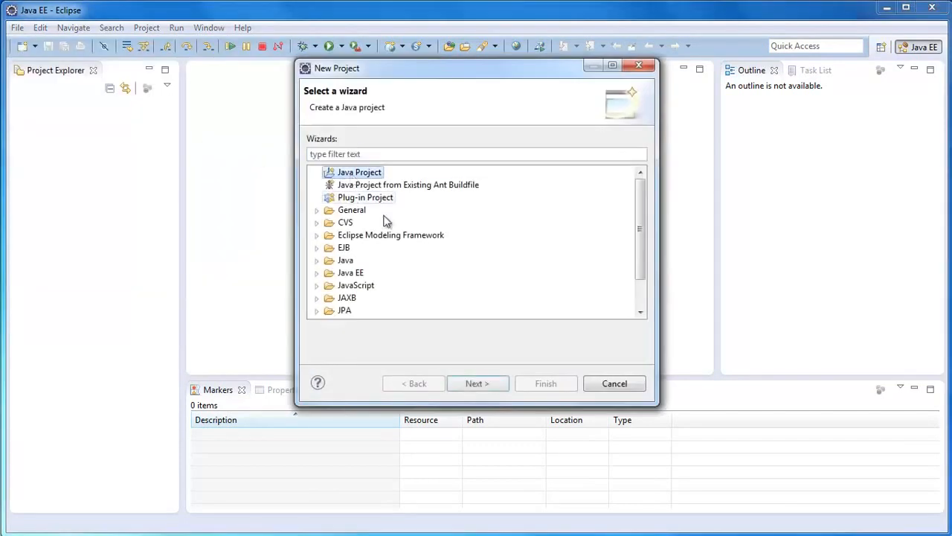
left_click(478, 383)
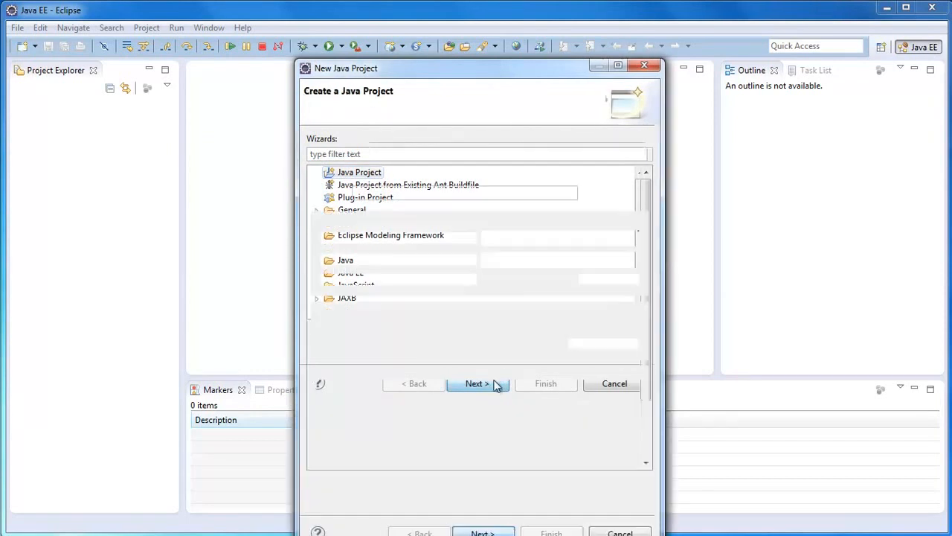
- Name the project Increments, choose JavaSE-1.7 as execution environment, and finish
left_click(476, 384)
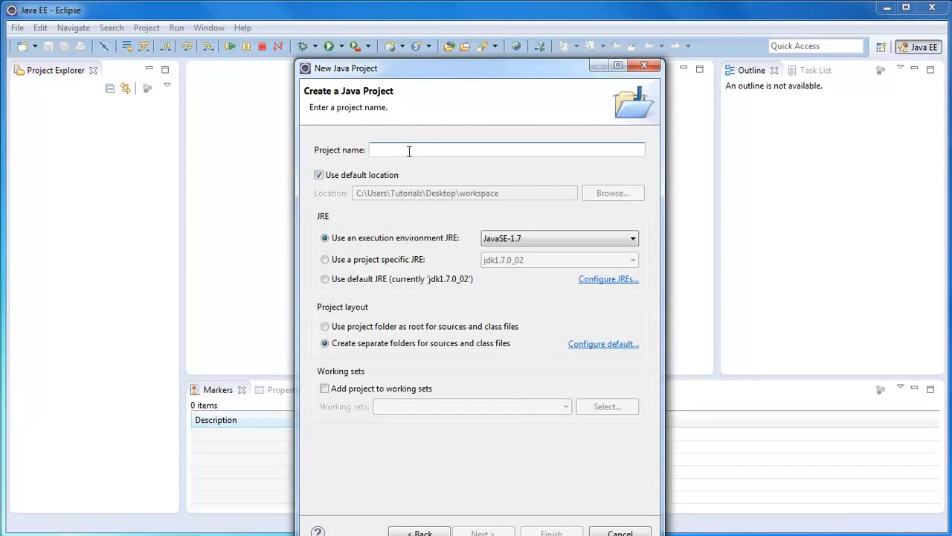
type("Increments")
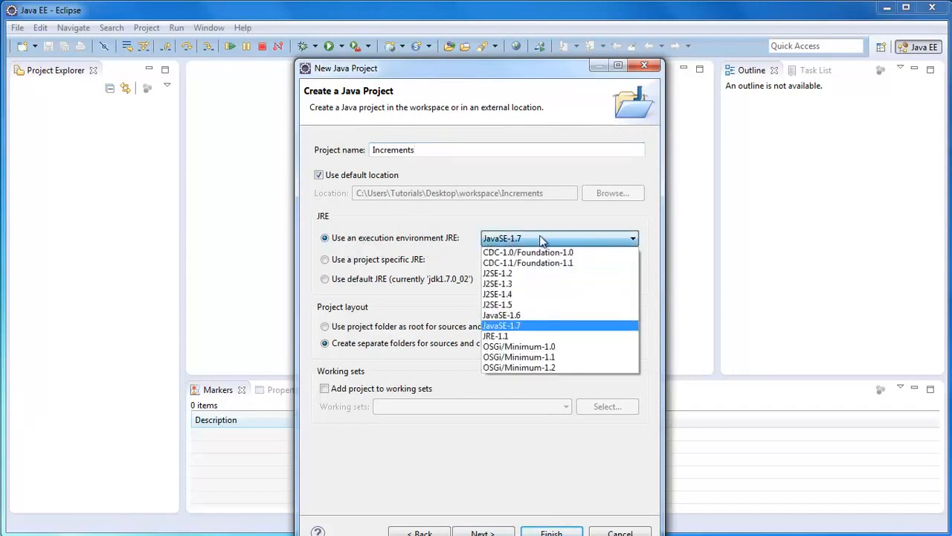
left_click(501, 324)
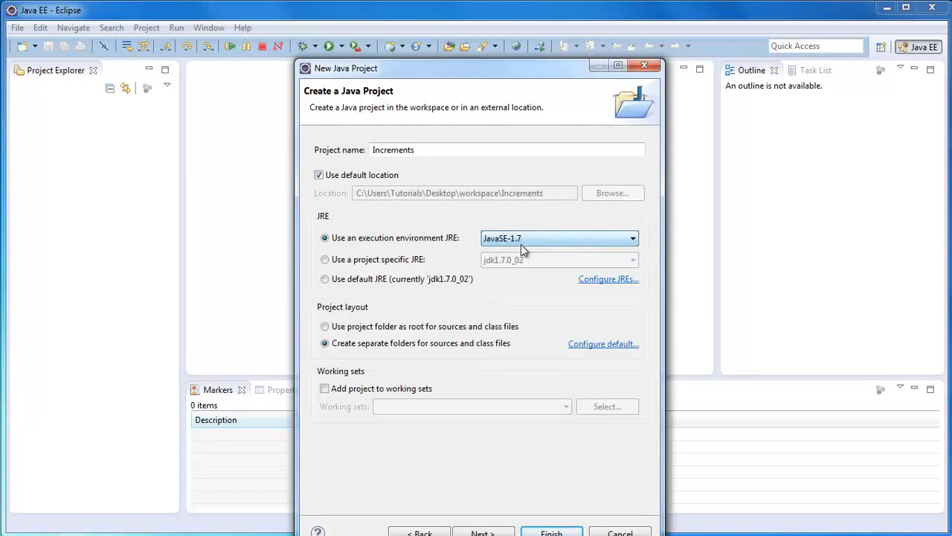
left_click(554, 531)
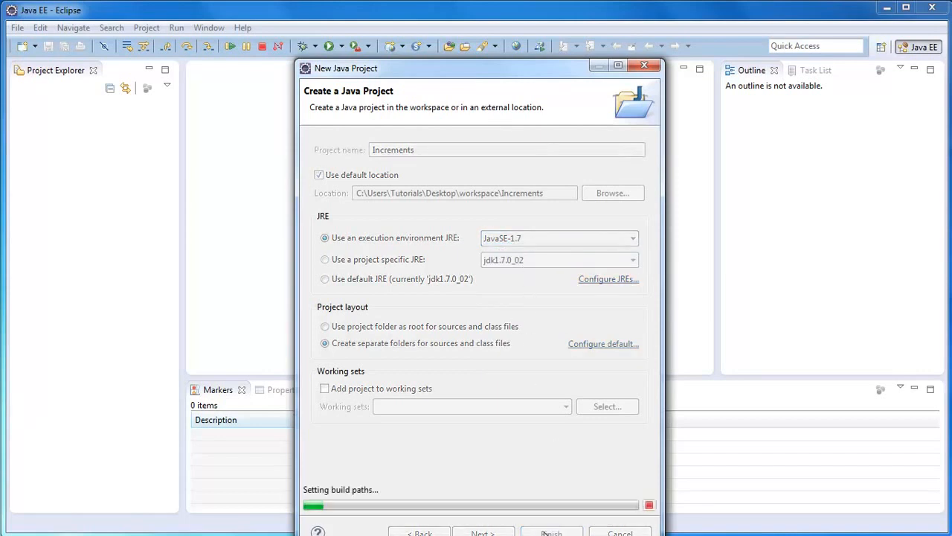
left_click(553, 529)
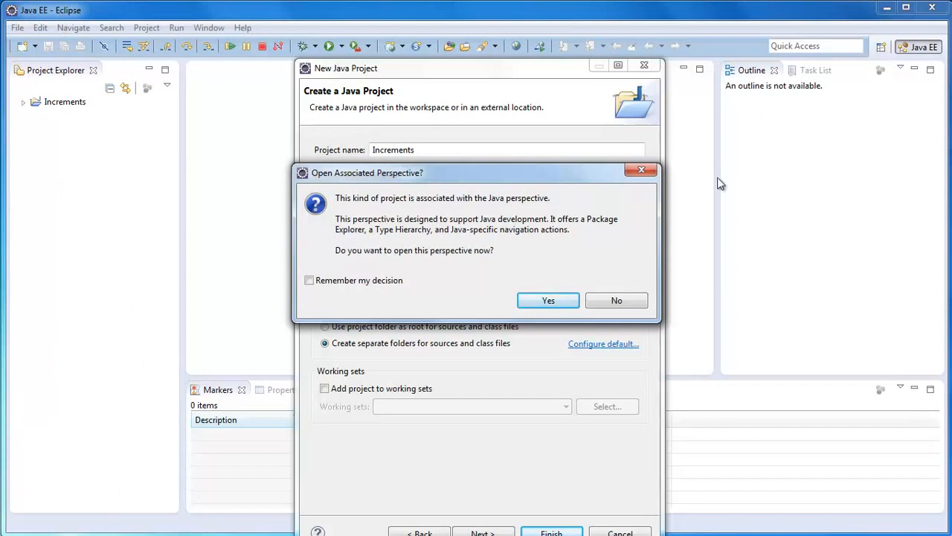
mouse_move(277, 474)
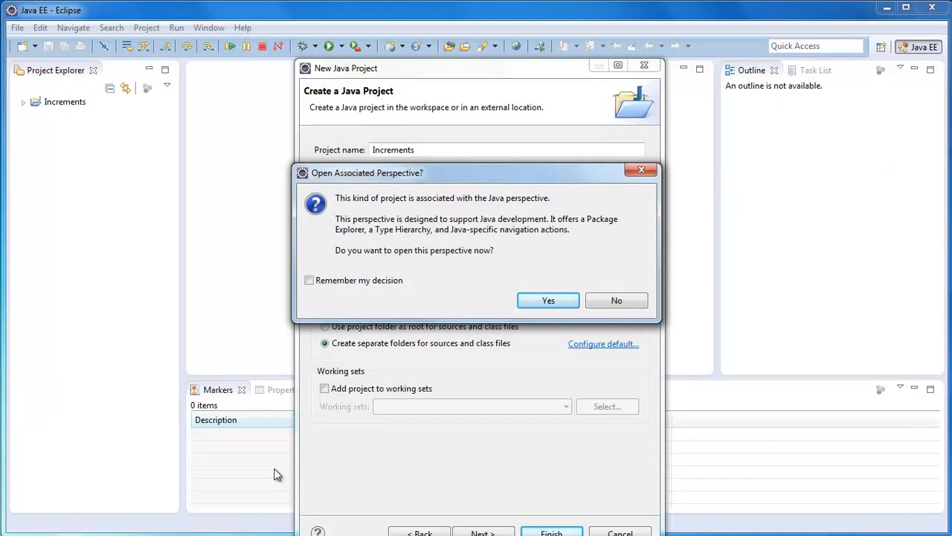
mouse_move(569, 315)
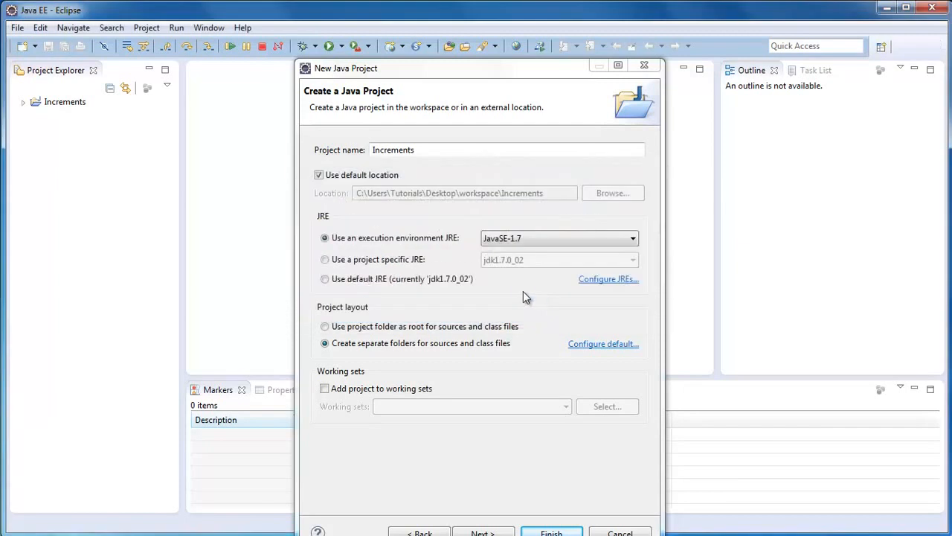
- Accept the prompt to switch to the Java perspective
left_click(555, 532)
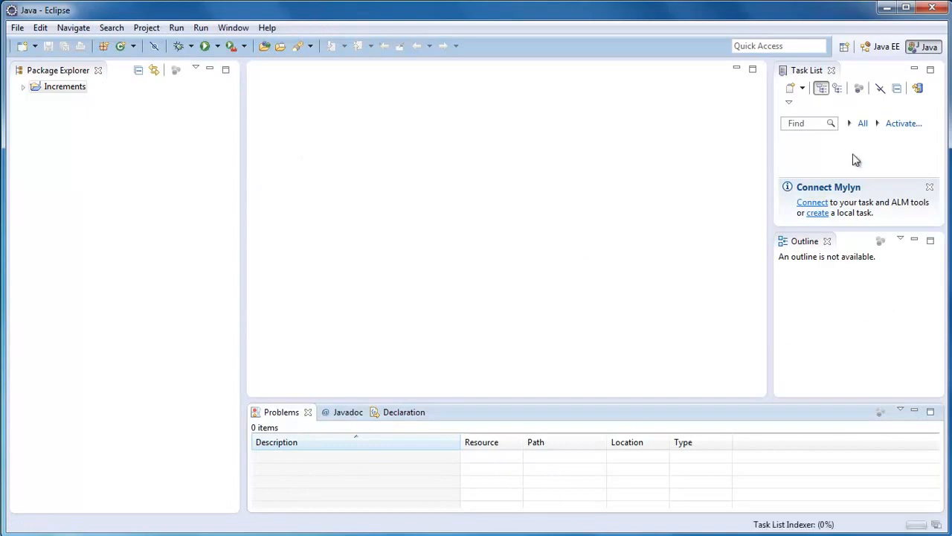
- Minimize Task List/Outline, narrow the Package Explorer, and expand Increments to show src
left_click(836, 72)
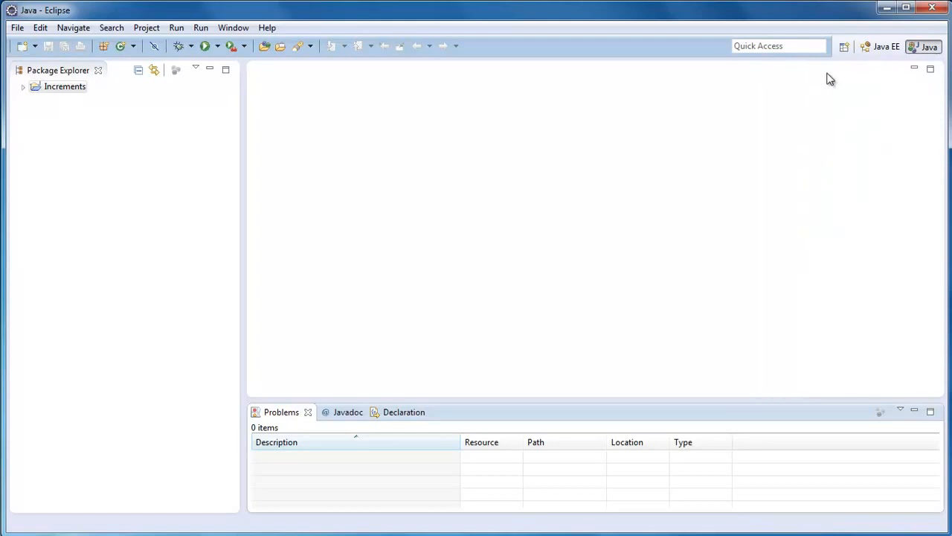
mouse_move(273, 418)
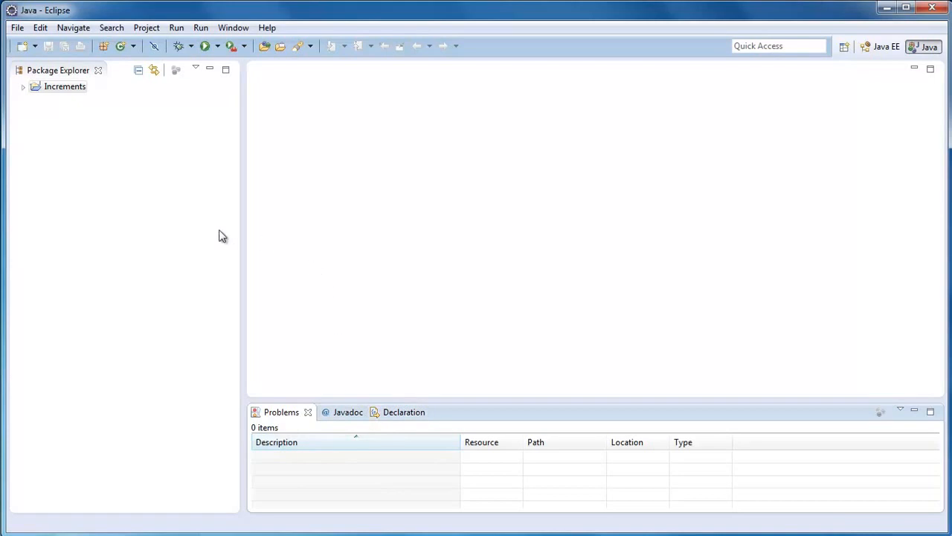
left_click_drag(246, 226, 210, 226)
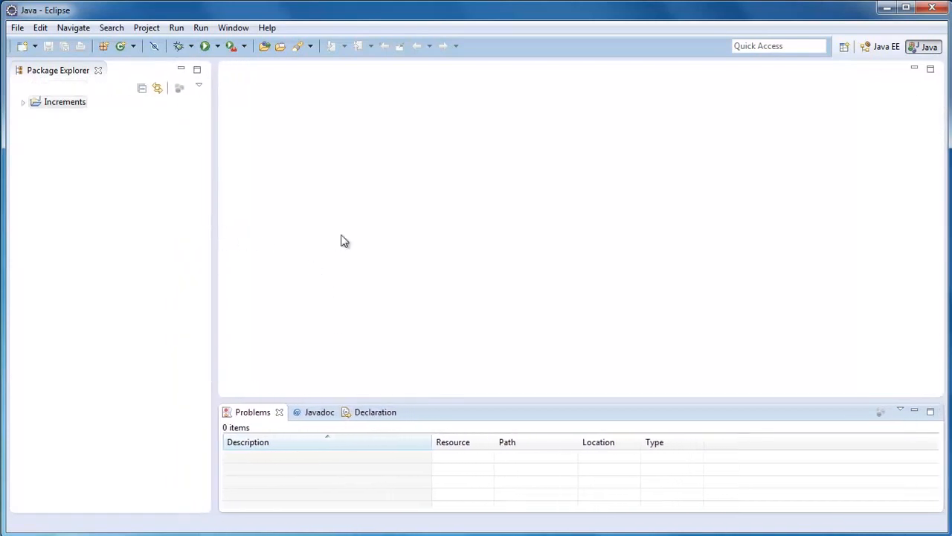
left_click(66, 101)
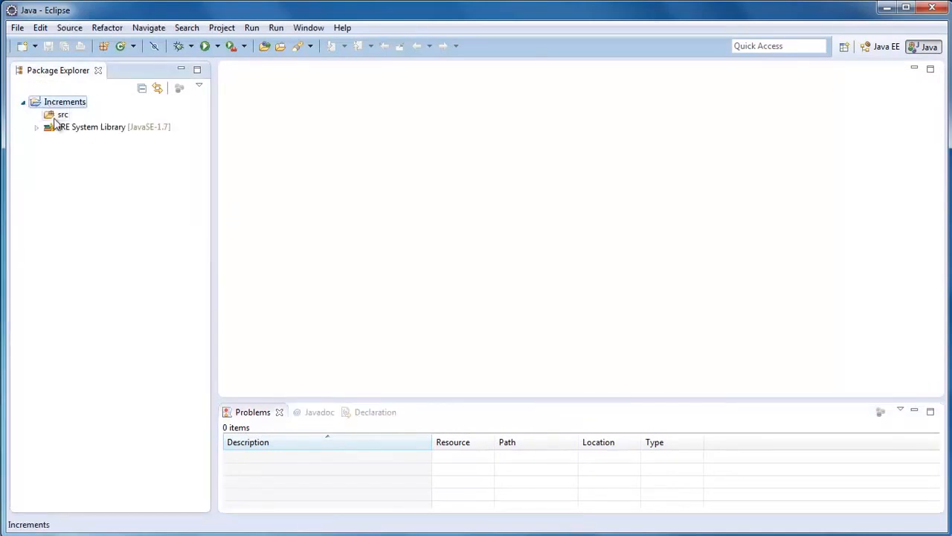
- Start the New Java Class wizard from the src folder's context menu
left_click(60, 116)
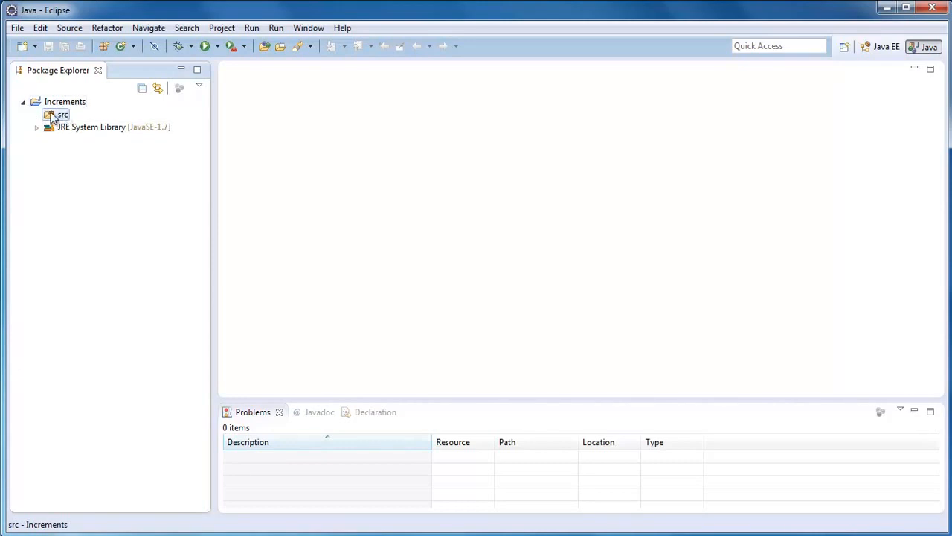
right_click(58, 117)
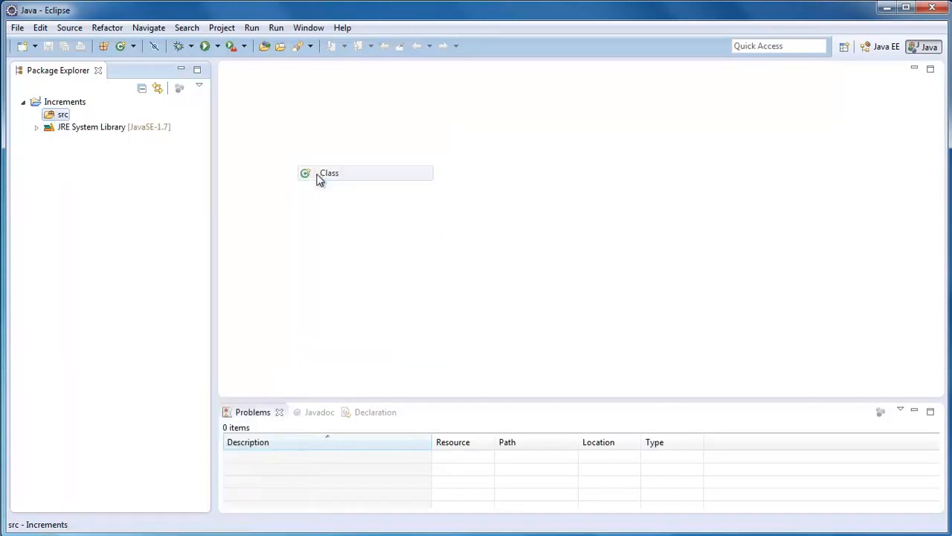
left_click(330, 173)
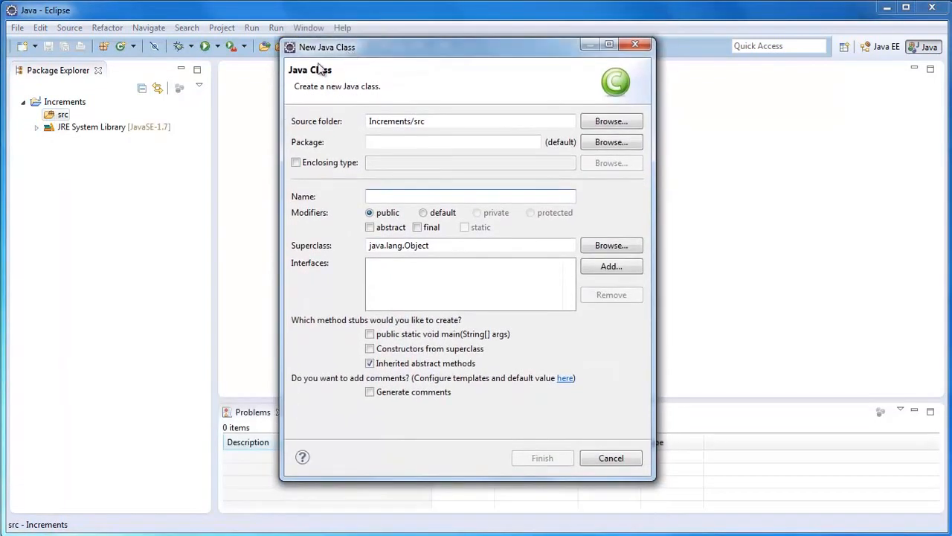
mouse_move(141, 121)
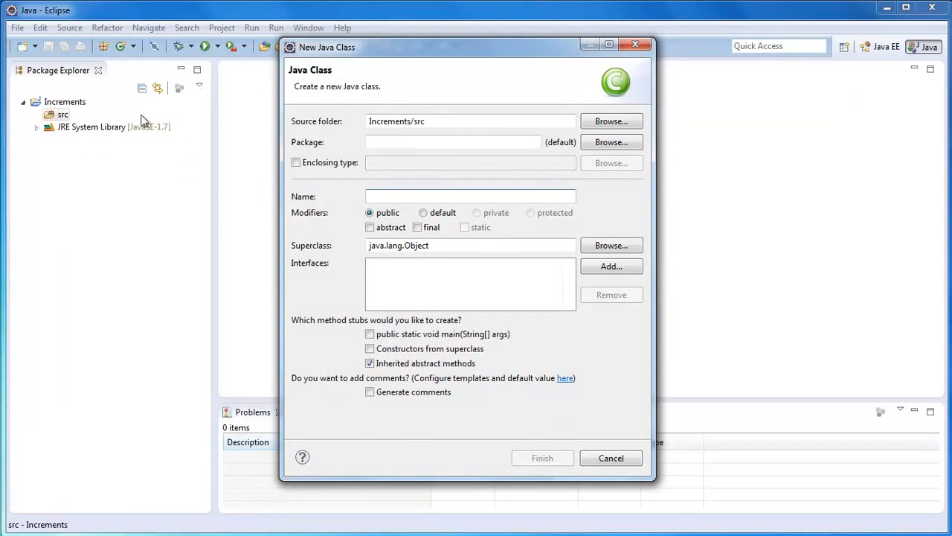
mouse_move(18, 26)
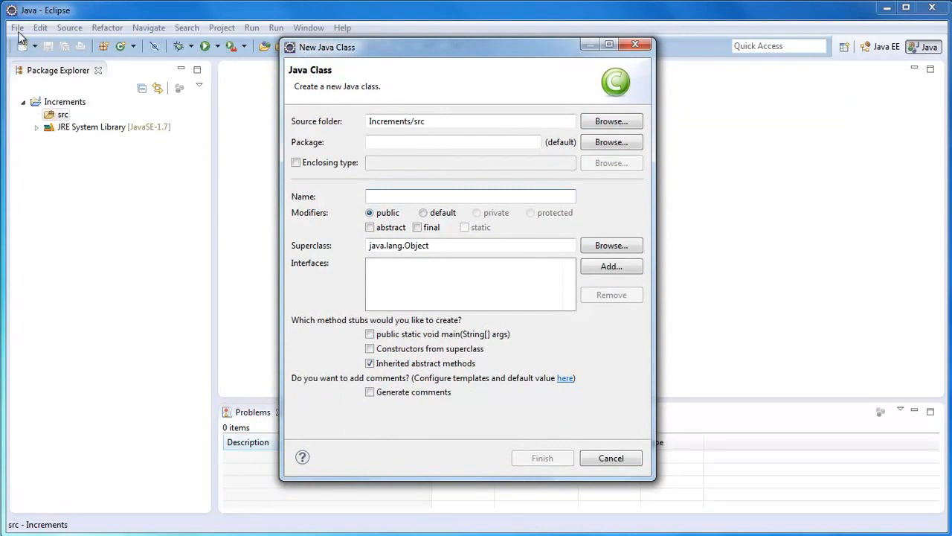
- Name the class Increments, replacing the mistyped name main, and finish creating it
left_click(470, 196)
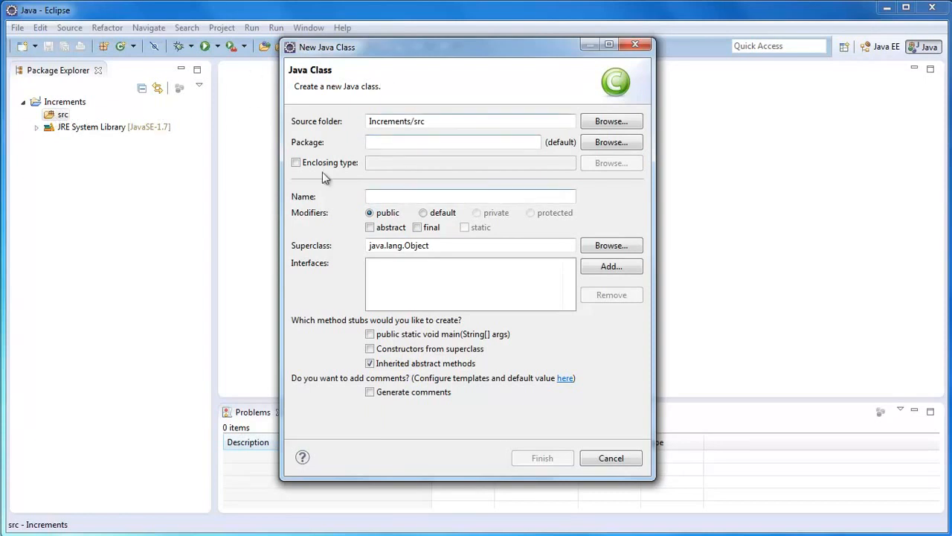
left_click(470, 196)
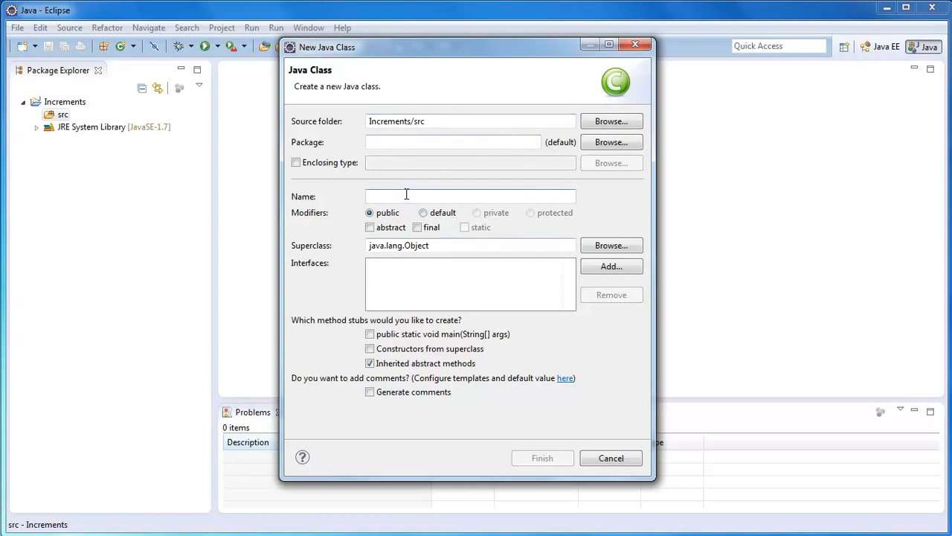
type("main")
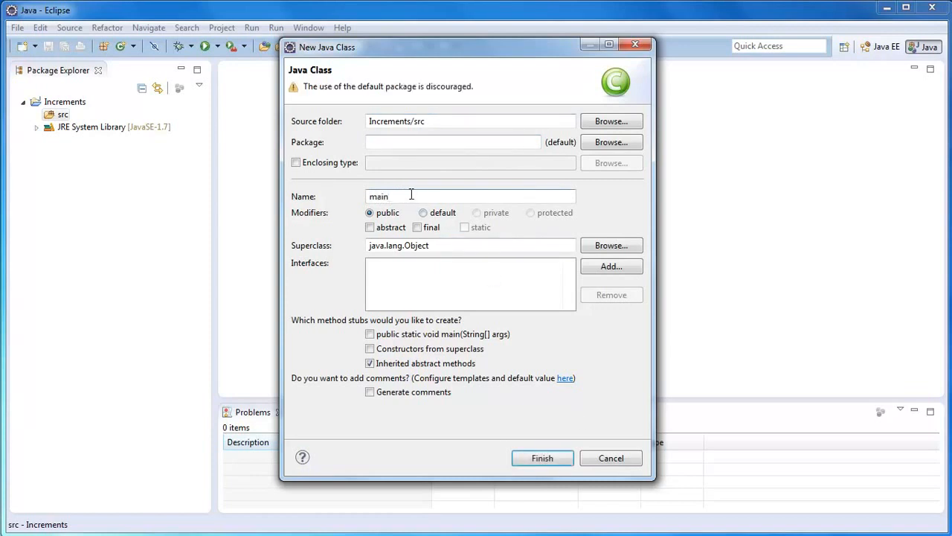
double_click(377, 197)
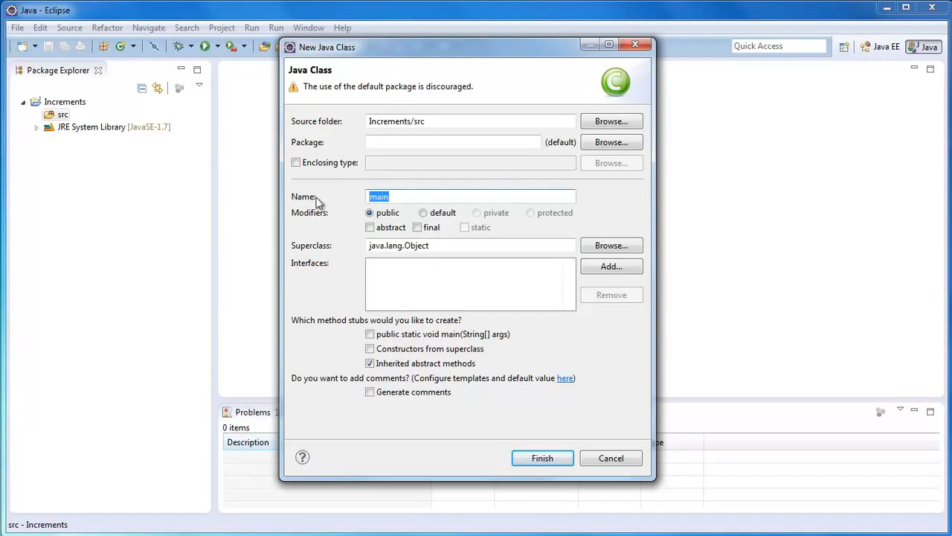
type("Increments")
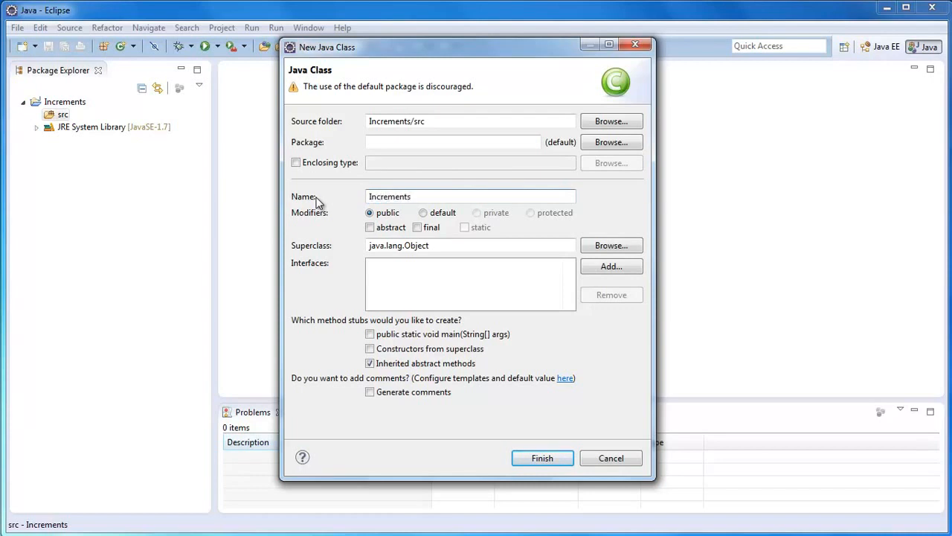
left_click(542, 458)
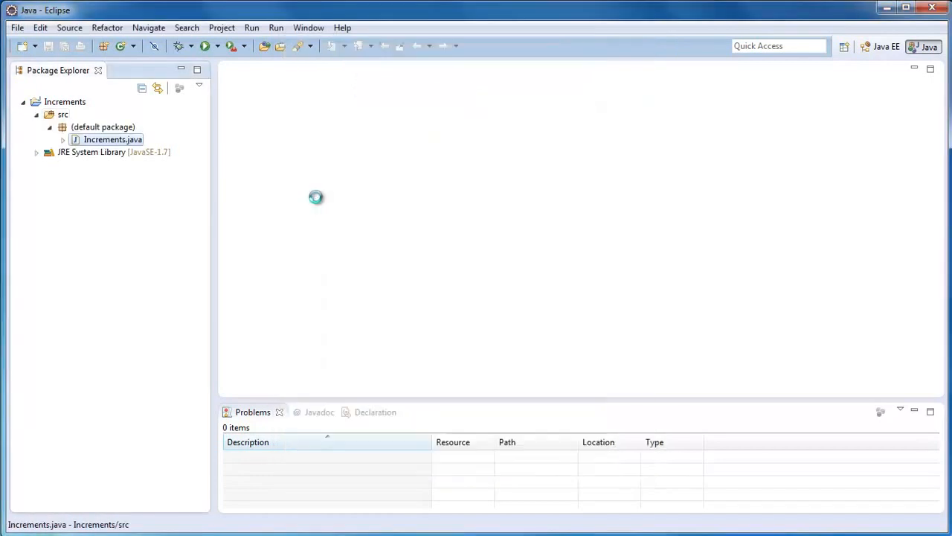
- Bring Increments.java into the editor and add a blank line inside the class body
double_click(113, 140)
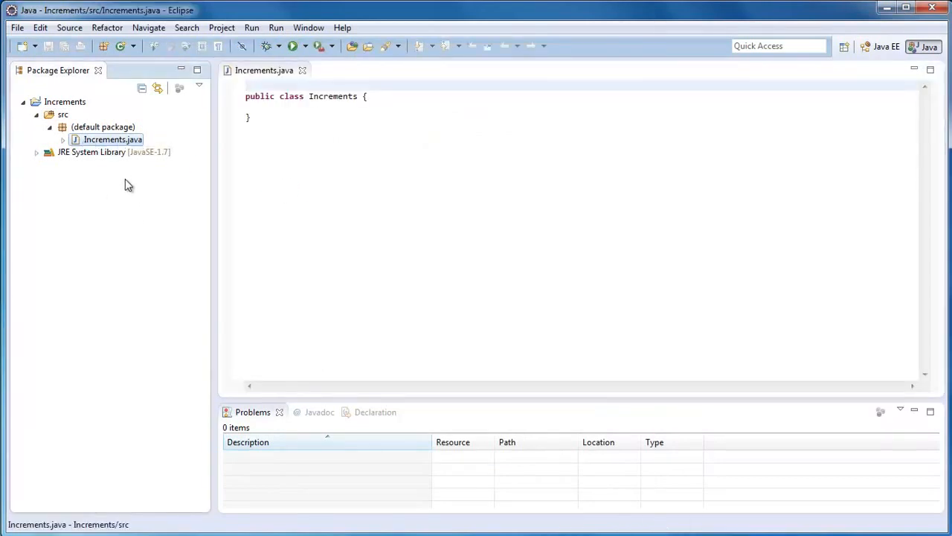
left_click(301, 126)
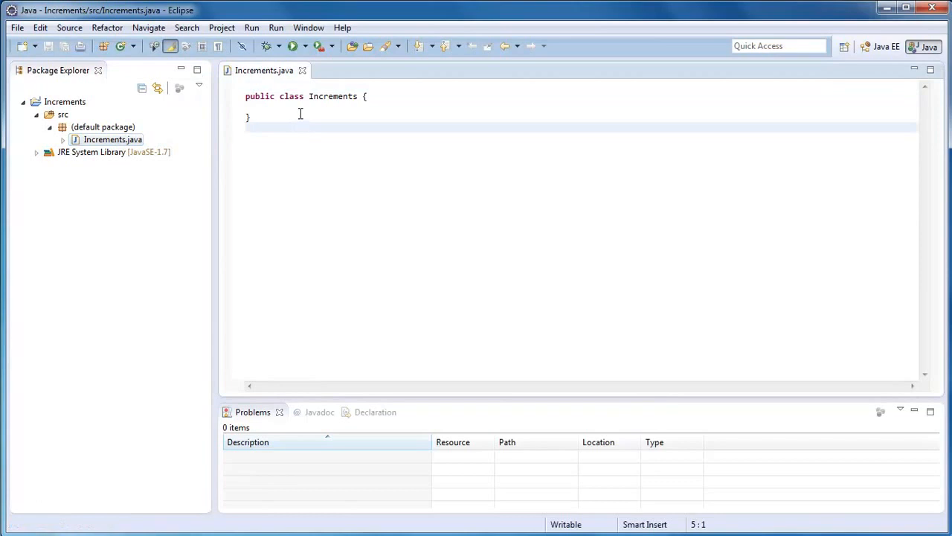
left_click(113, 140)
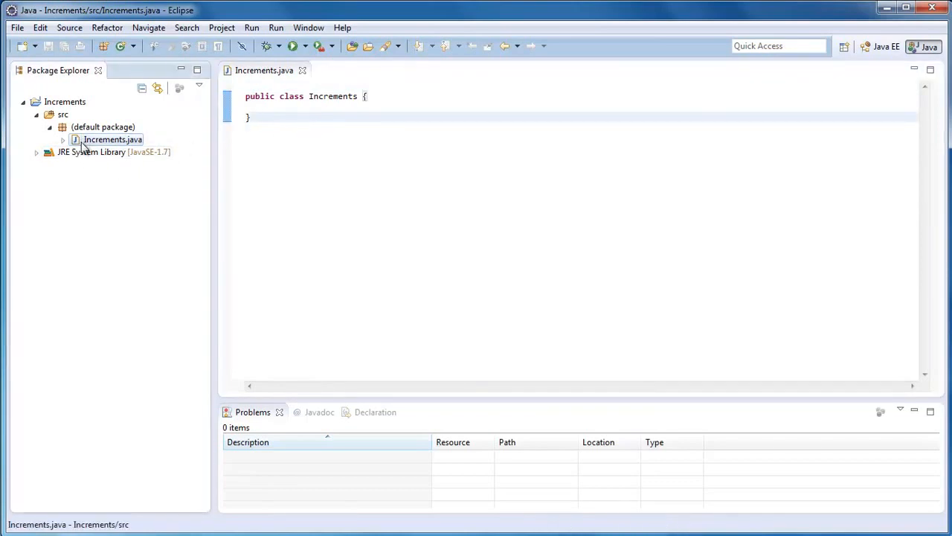
left_click(102, 126)
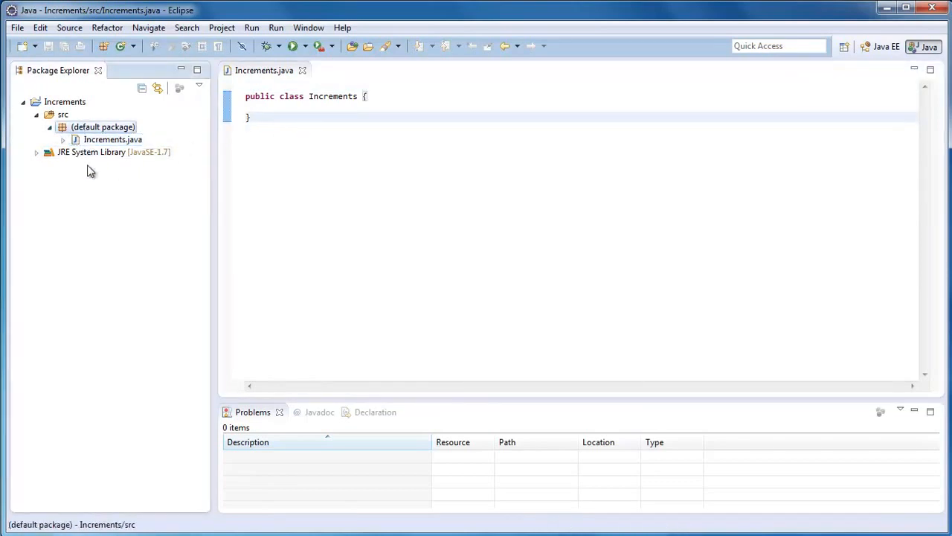
left_click(62, 101)
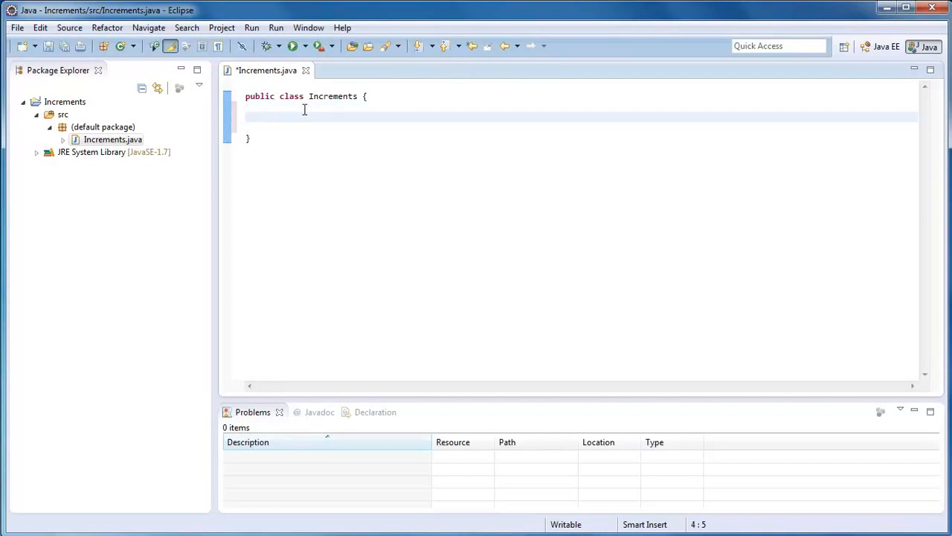
- Write the main method signature public static void main() with an opening brace
type("p")
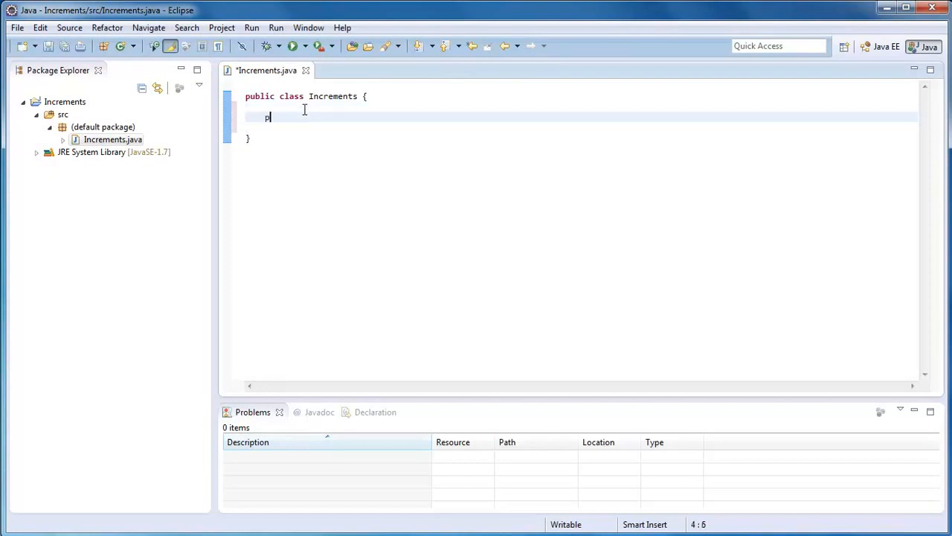
type("ublic static")
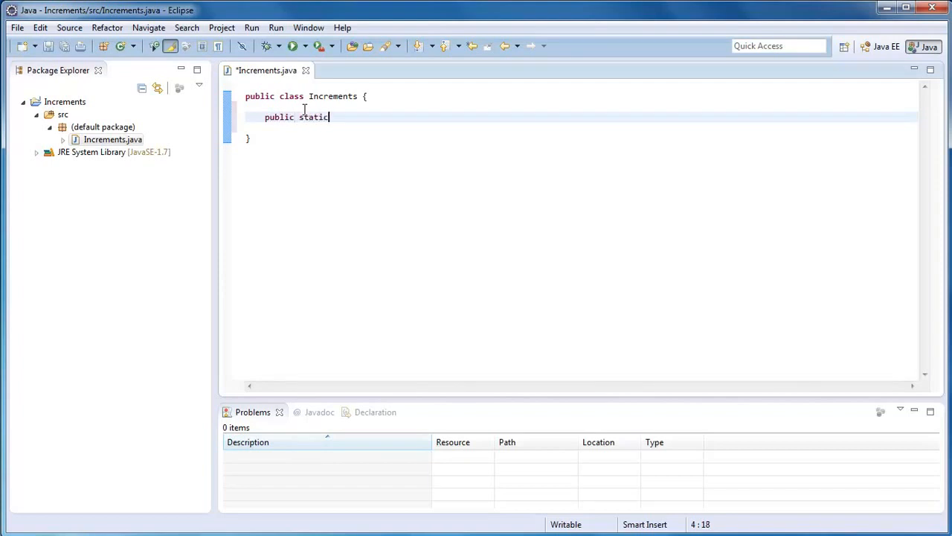
type("void")
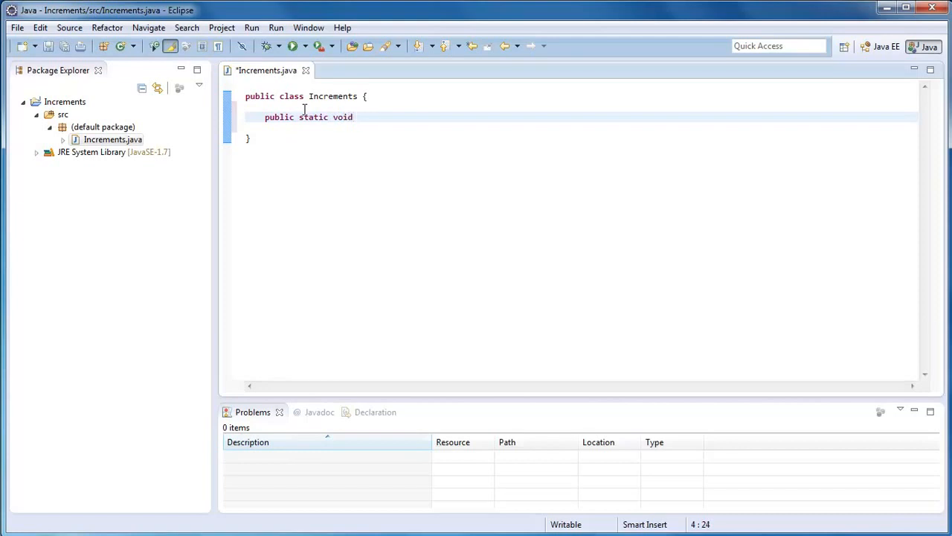
type("main")
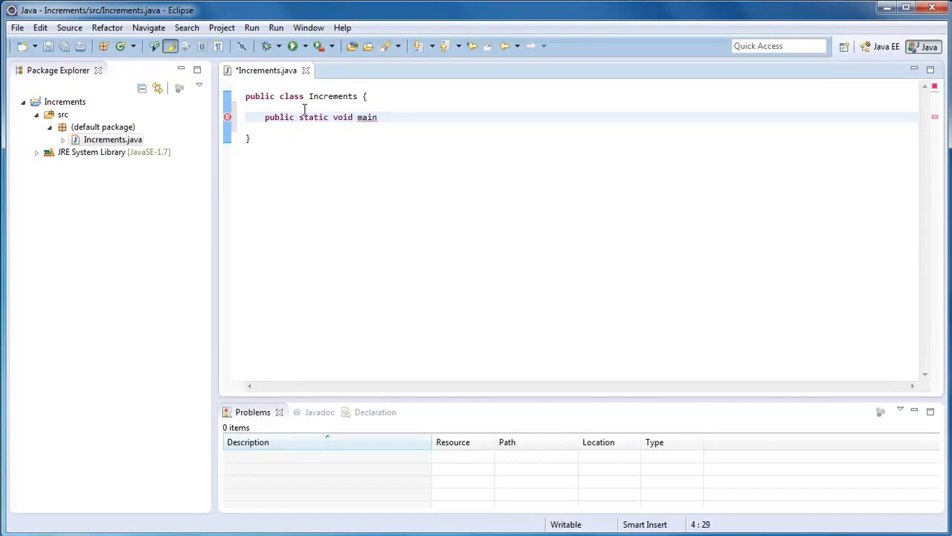
type("()")
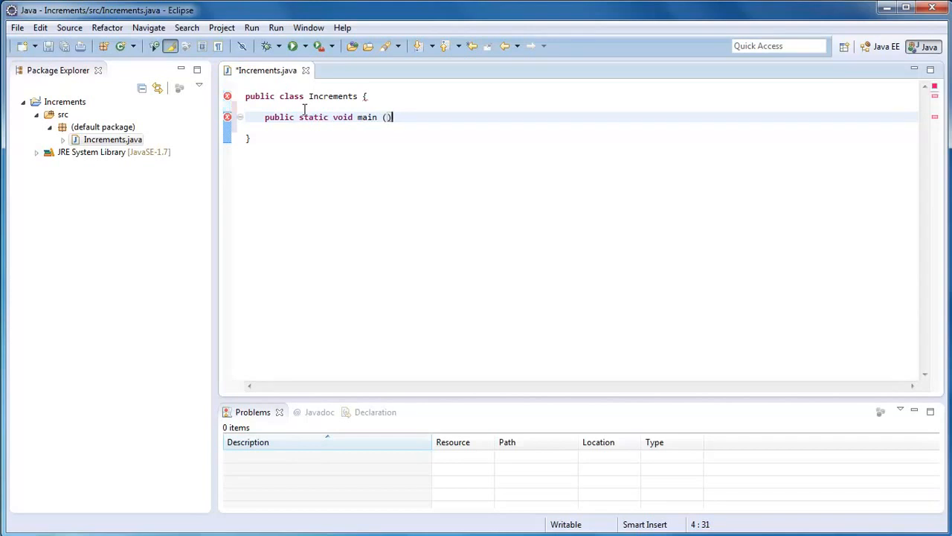
type("{")
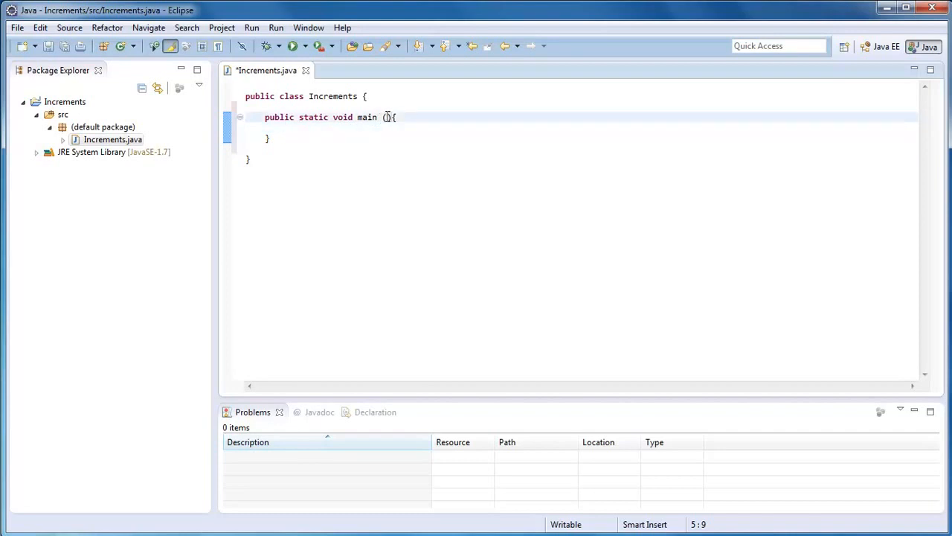
- Add the String[] args parameter inside main's parentheses and leave the body empty
left_click(385, 116)
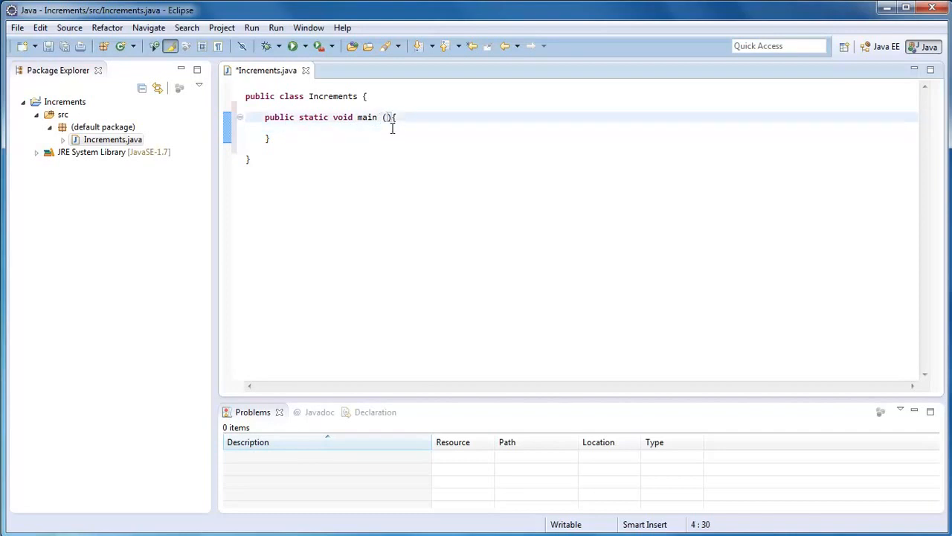
type("ST")
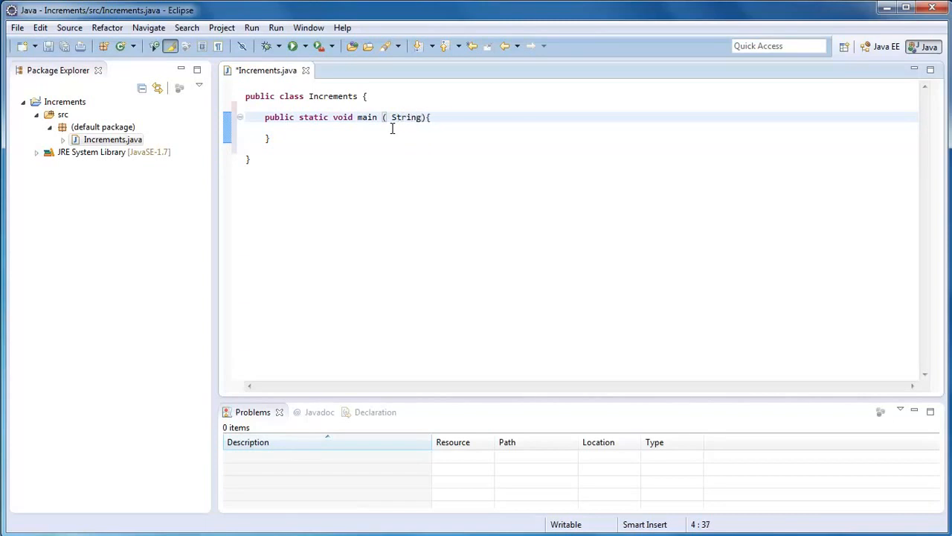
type("[]a")
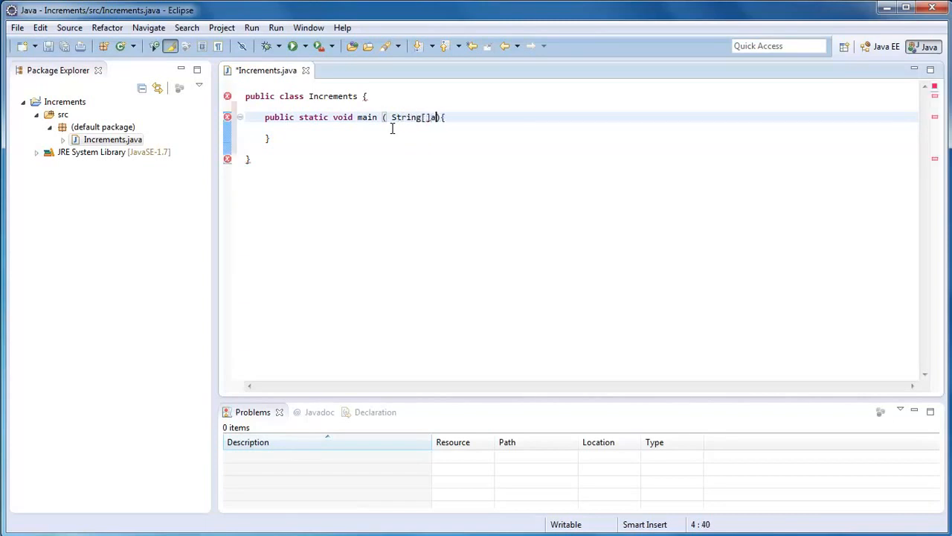
type("rgs")
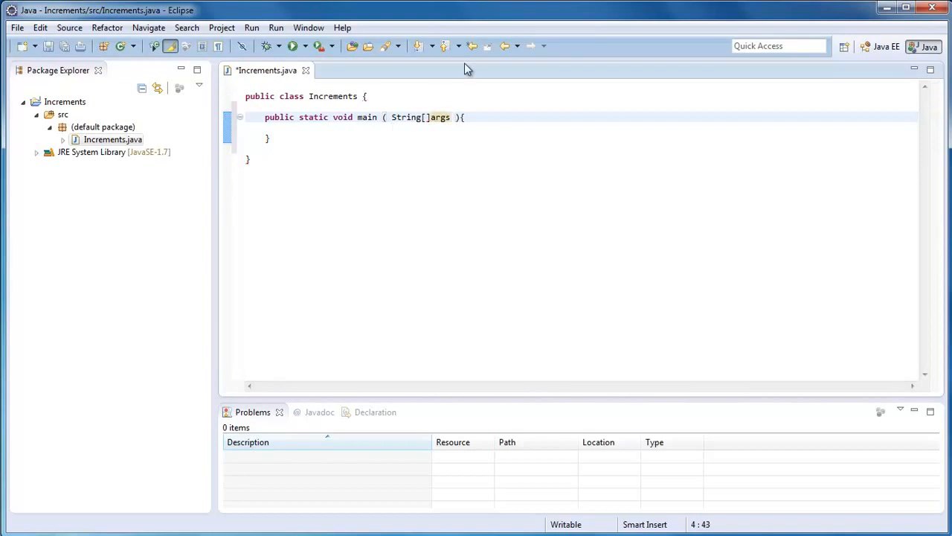
left_click(405, 131)
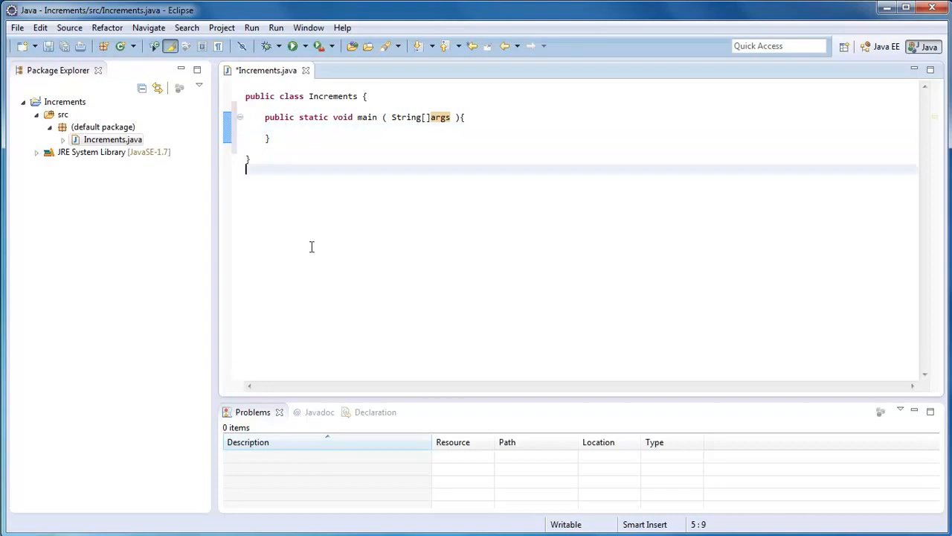
left_click(306, 171)
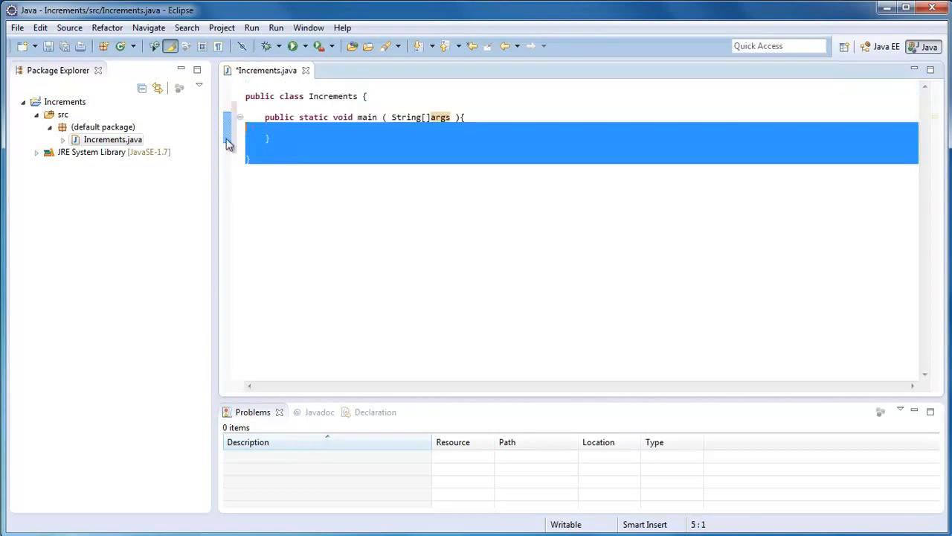
mouse_move(80, 119)
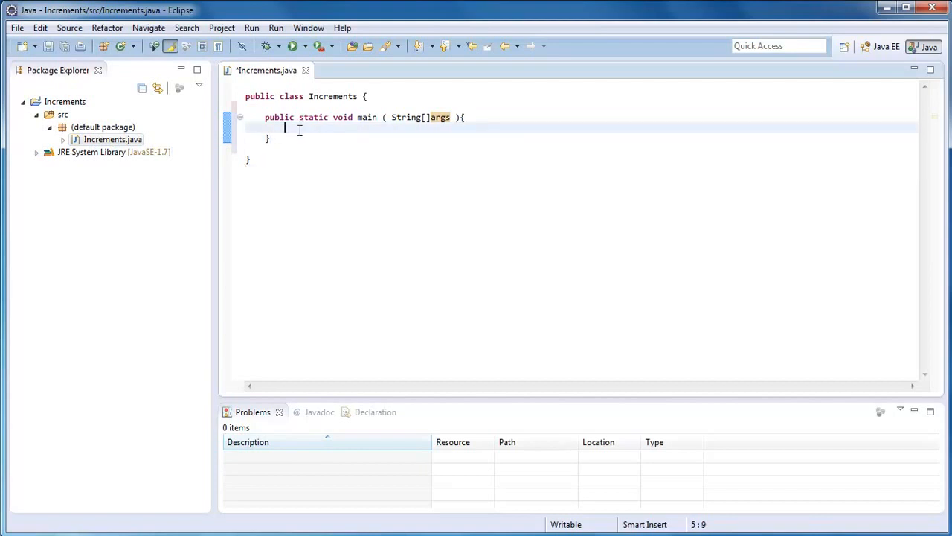
- Write System.out.println("Hello"); inside main, completing println with content assist
type("Systre")
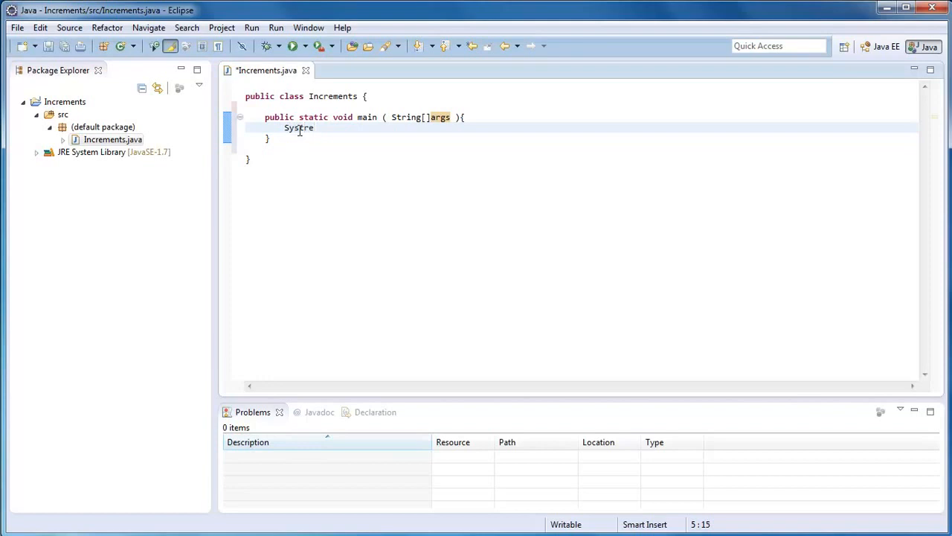
type(".")
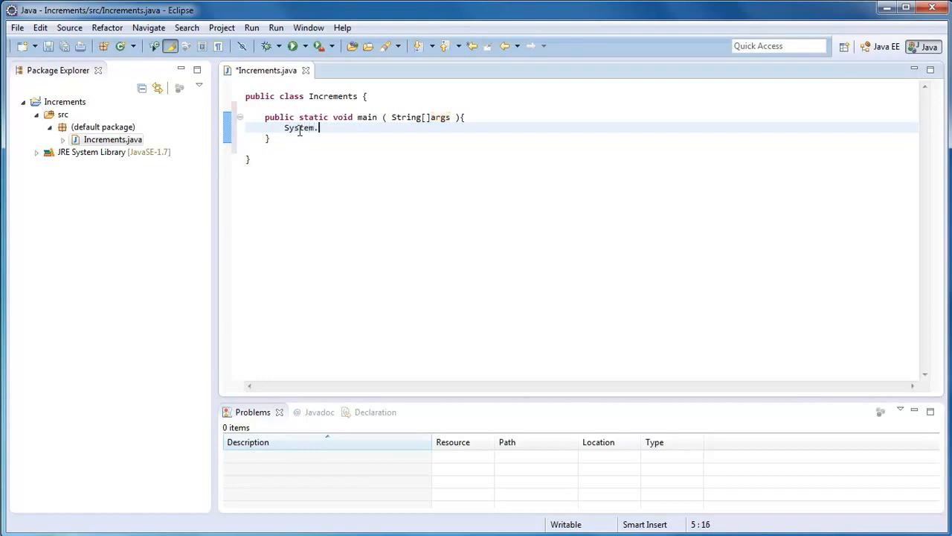
type("out.printl")
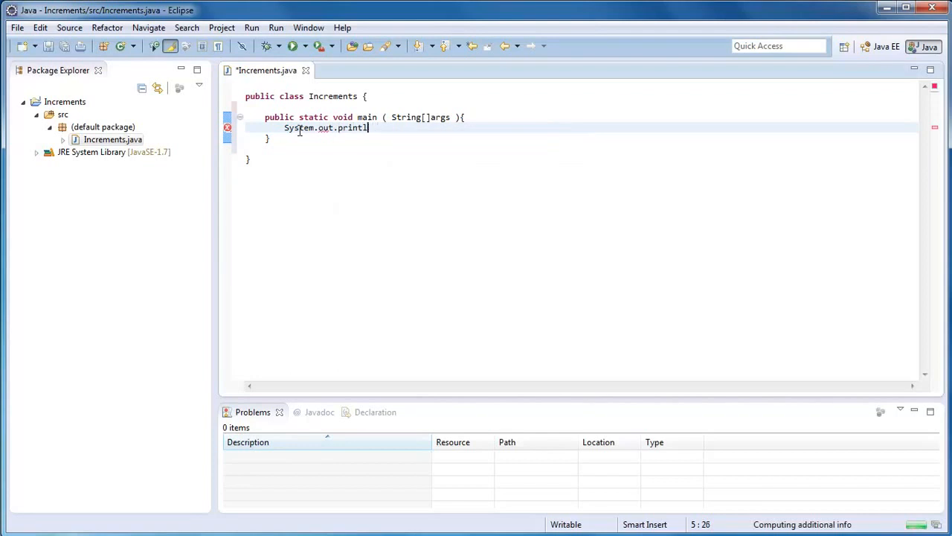
type("()")
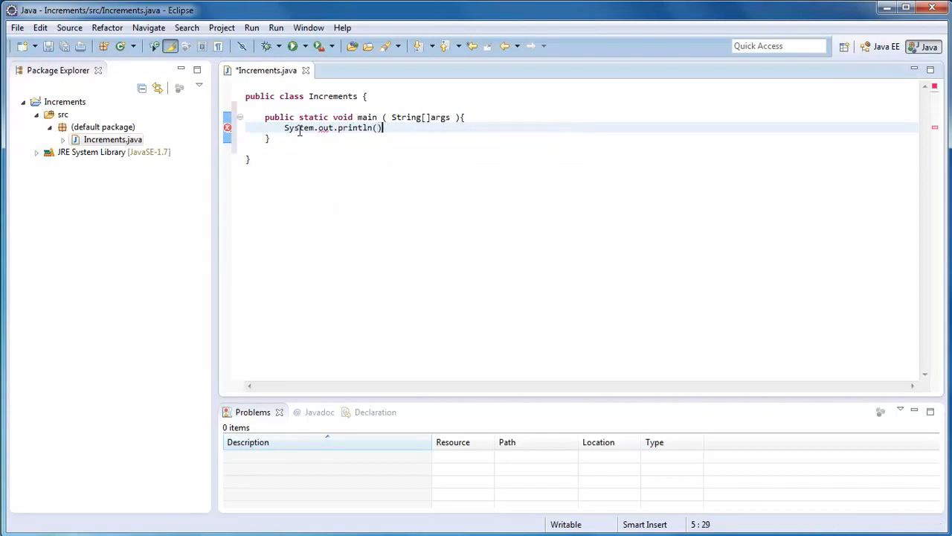
type(";")
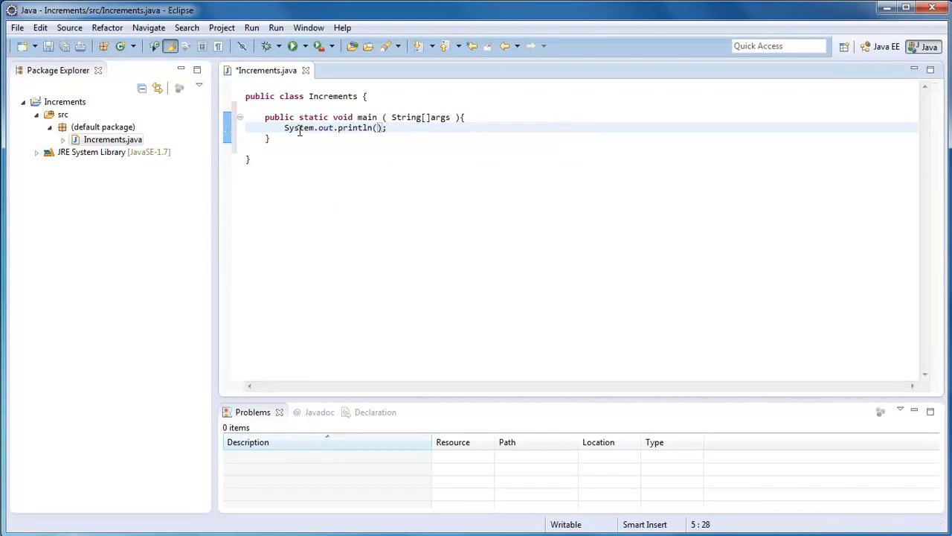
type("\"")
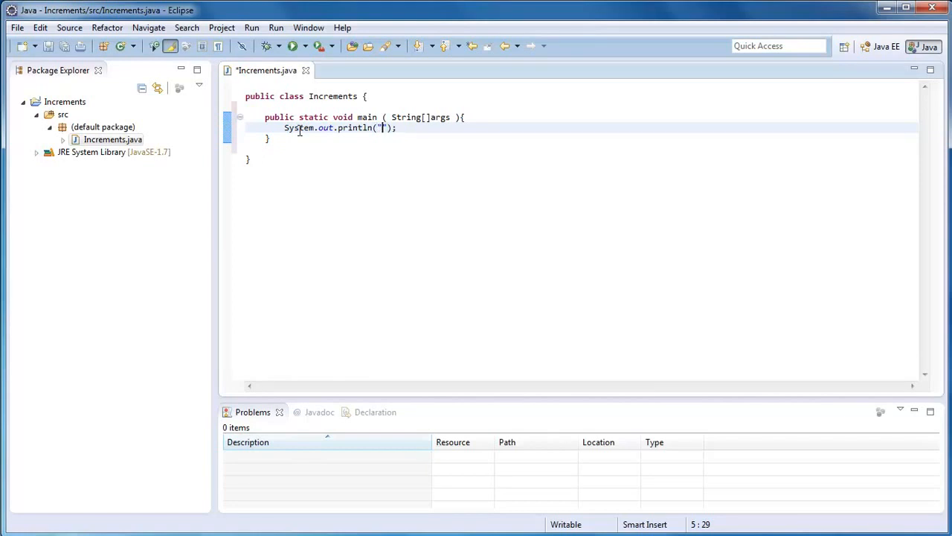
type("Hello")
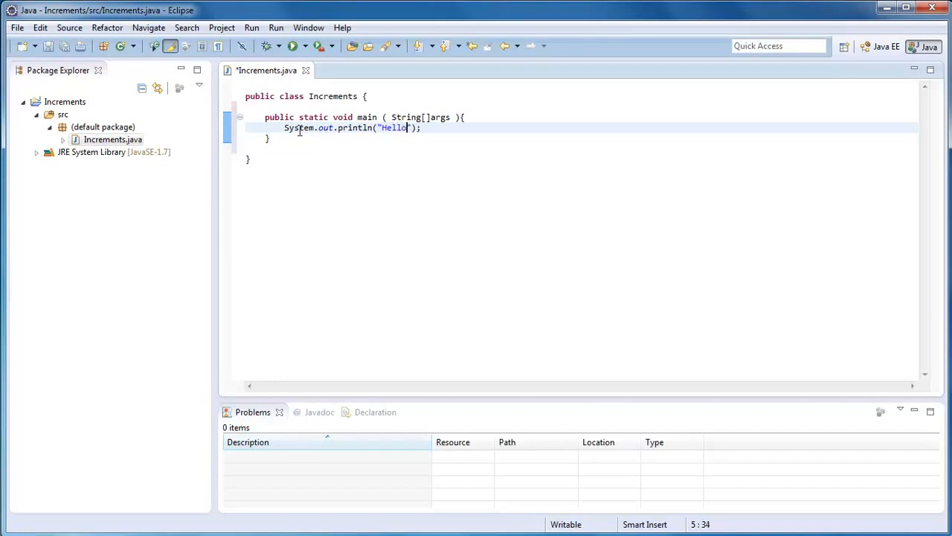
left_click(322, 186)
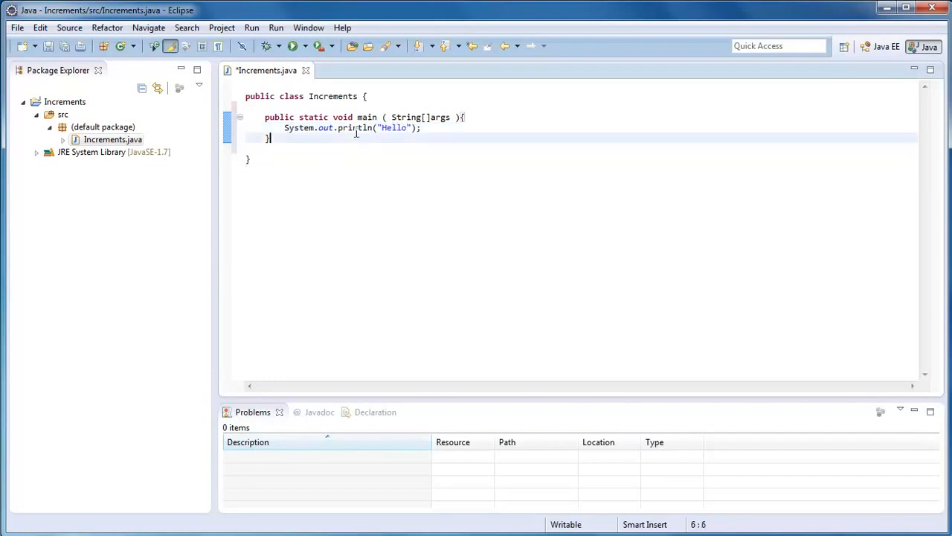
- Save with Ctrl+S, run Increments, and confirm Hello is printed in the Console
key("ctrl+s")
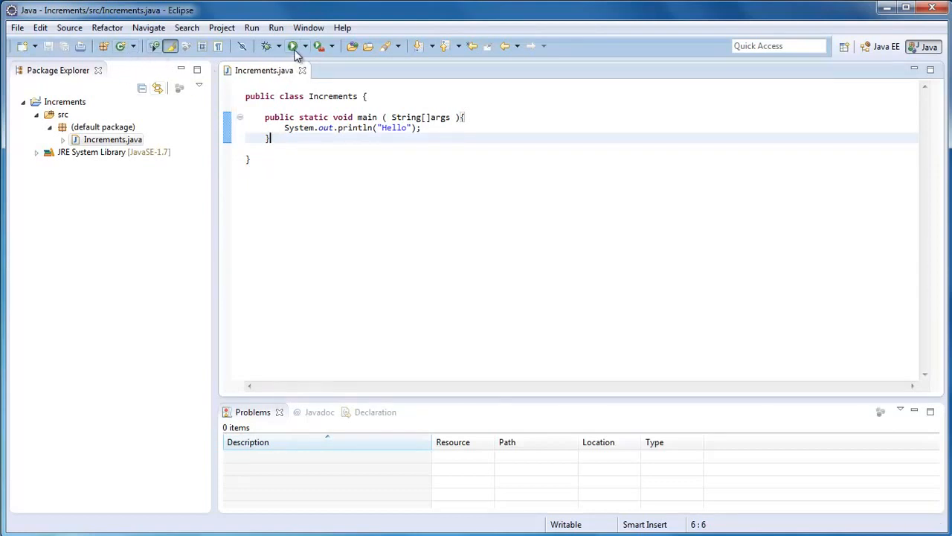
left_click(291, 46)
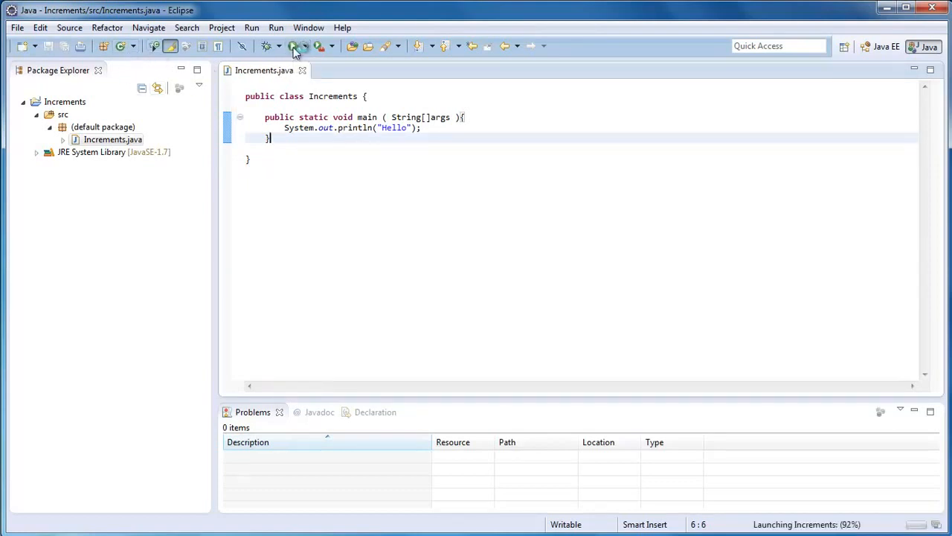
left_click(295, 46)
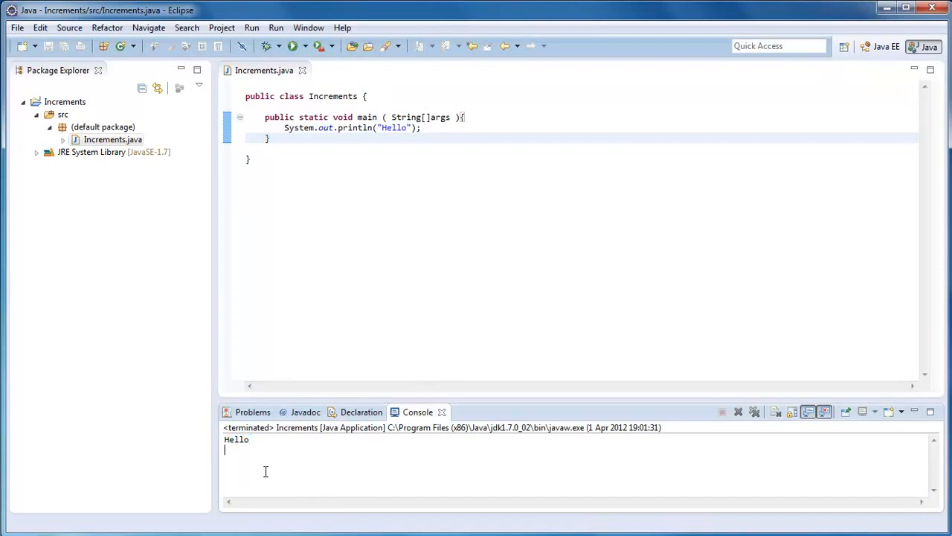
double_click(237, 440)
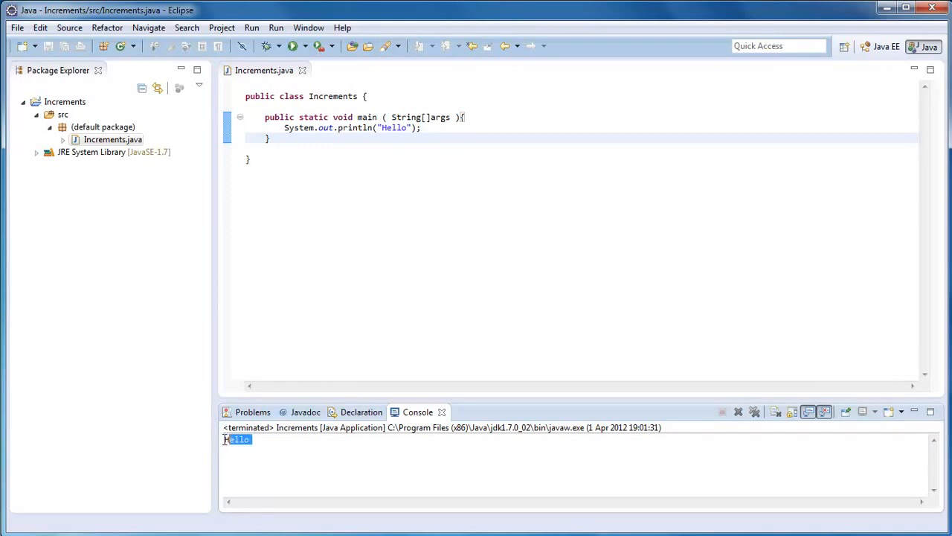
left_click(235, 448)
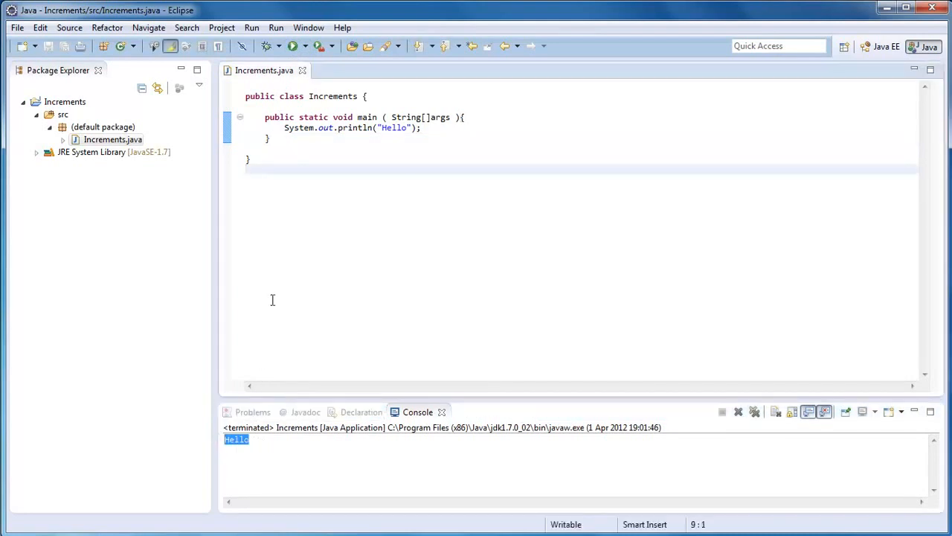
mouse_move(345, 174)
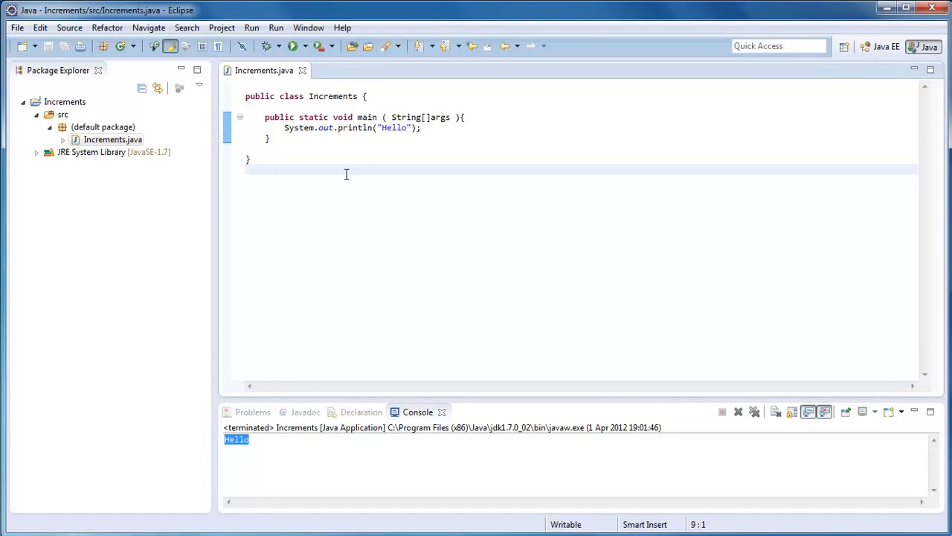